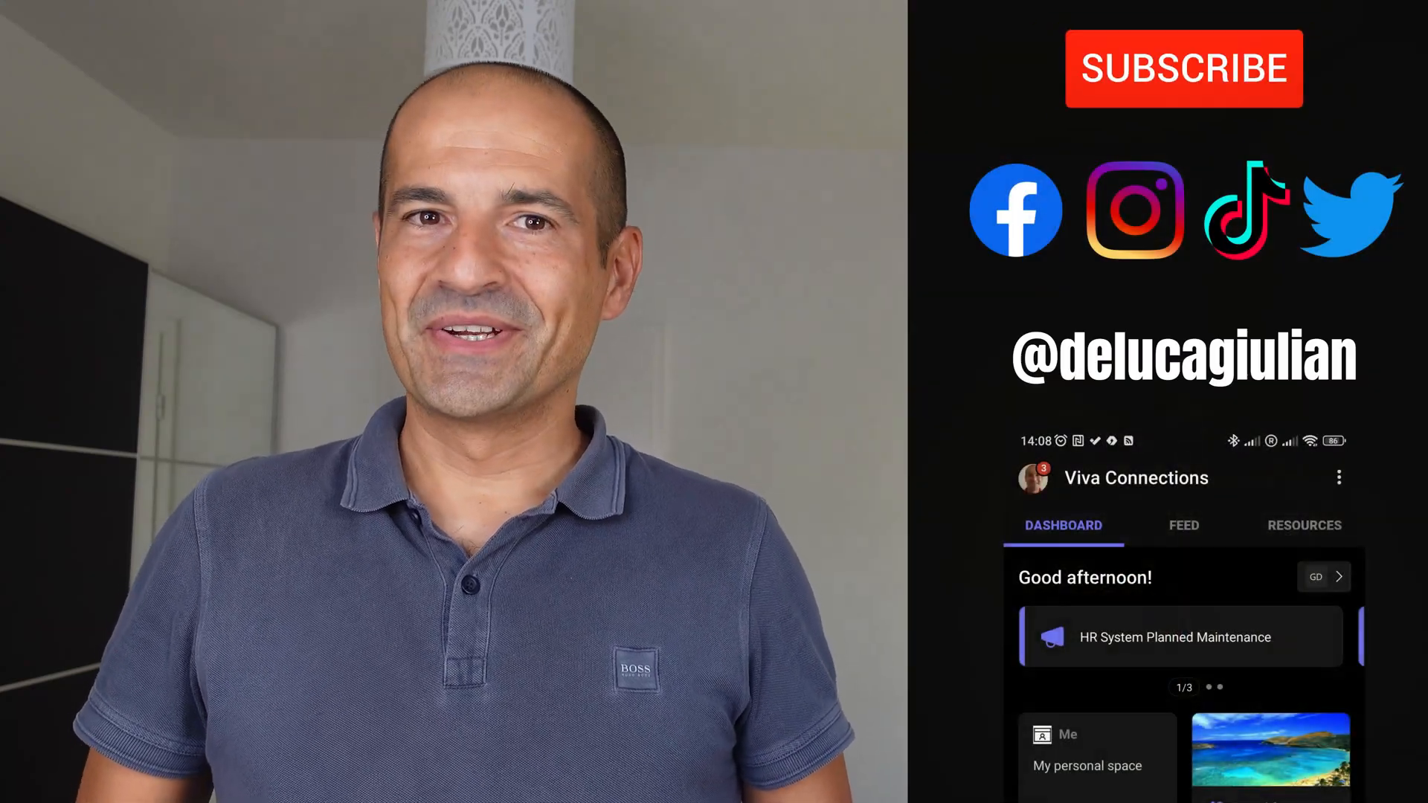
Step: Reveal the Teams notification for the New Partnership announcement in the Android notification shade
click(1184, 67)
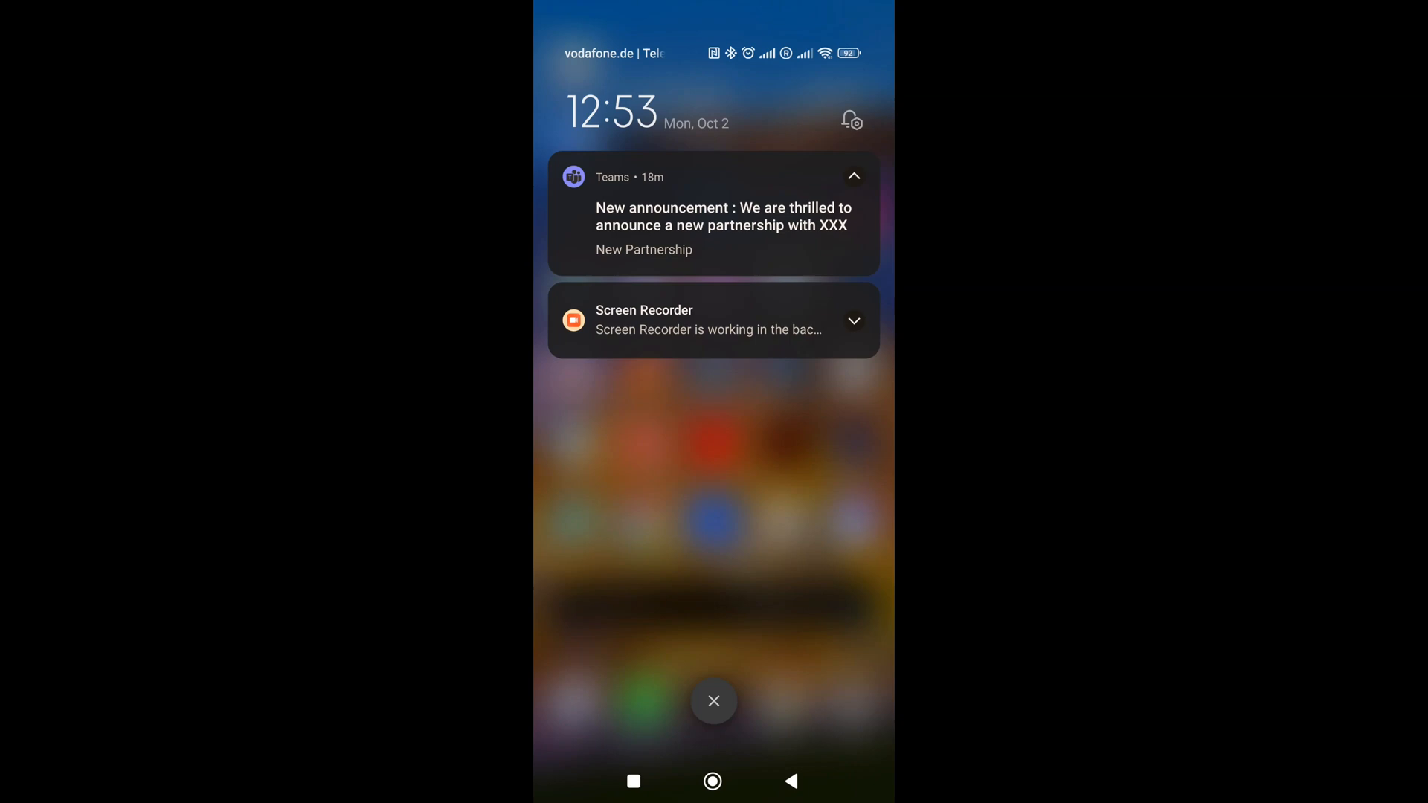
Step: Follow the New Partnership notification, back out of YouTube and land on its pop-up in Viva Connections
click(712, 214)
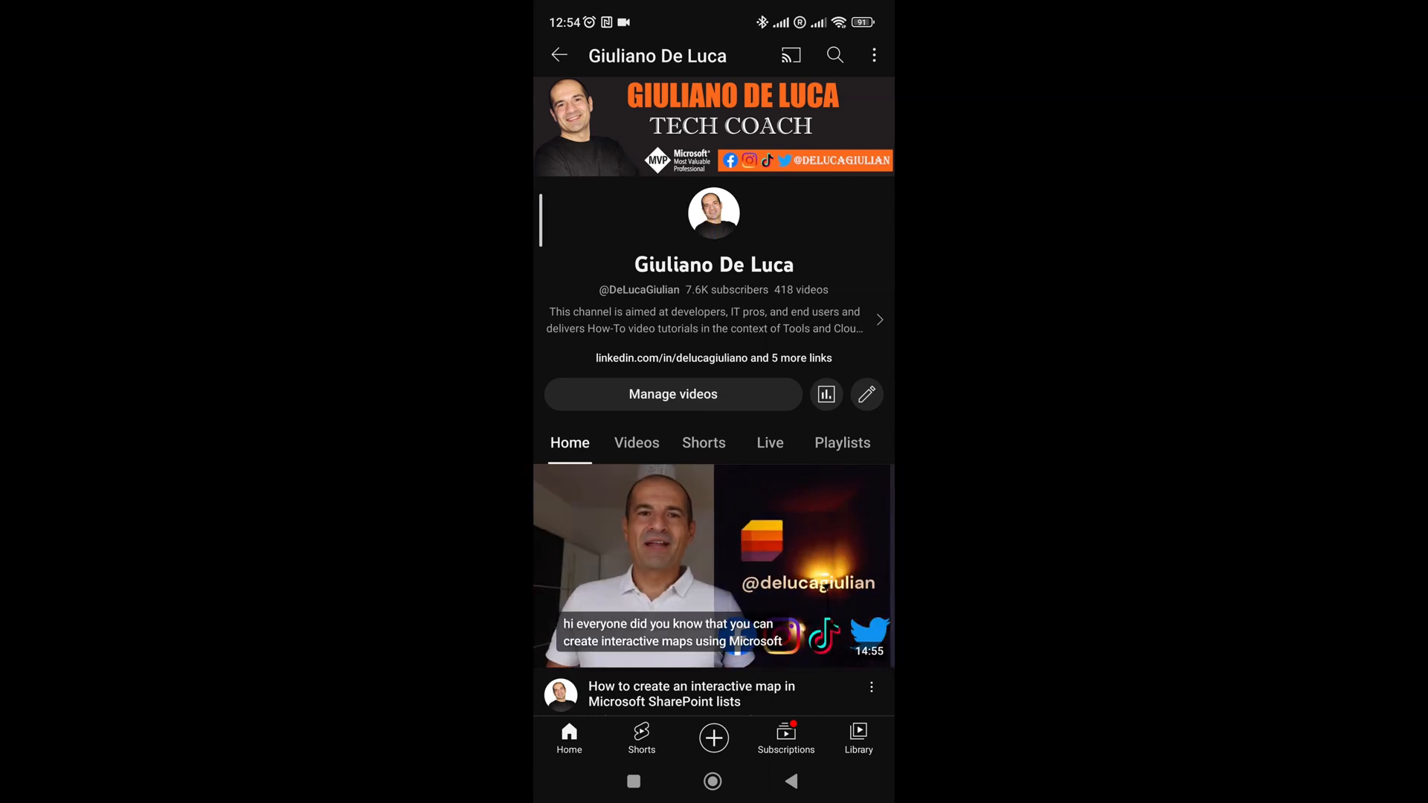
click(559, 55)
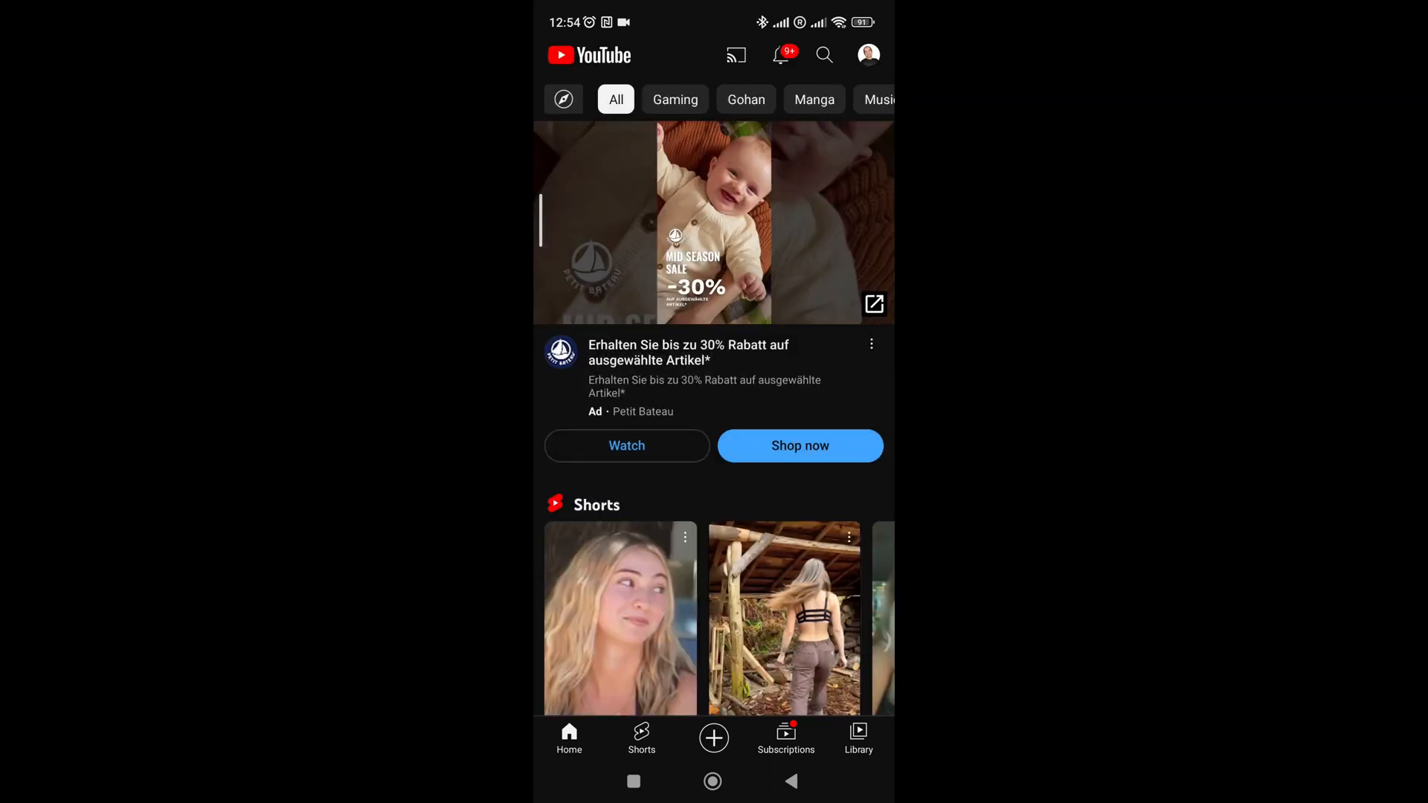
click(712, 781)
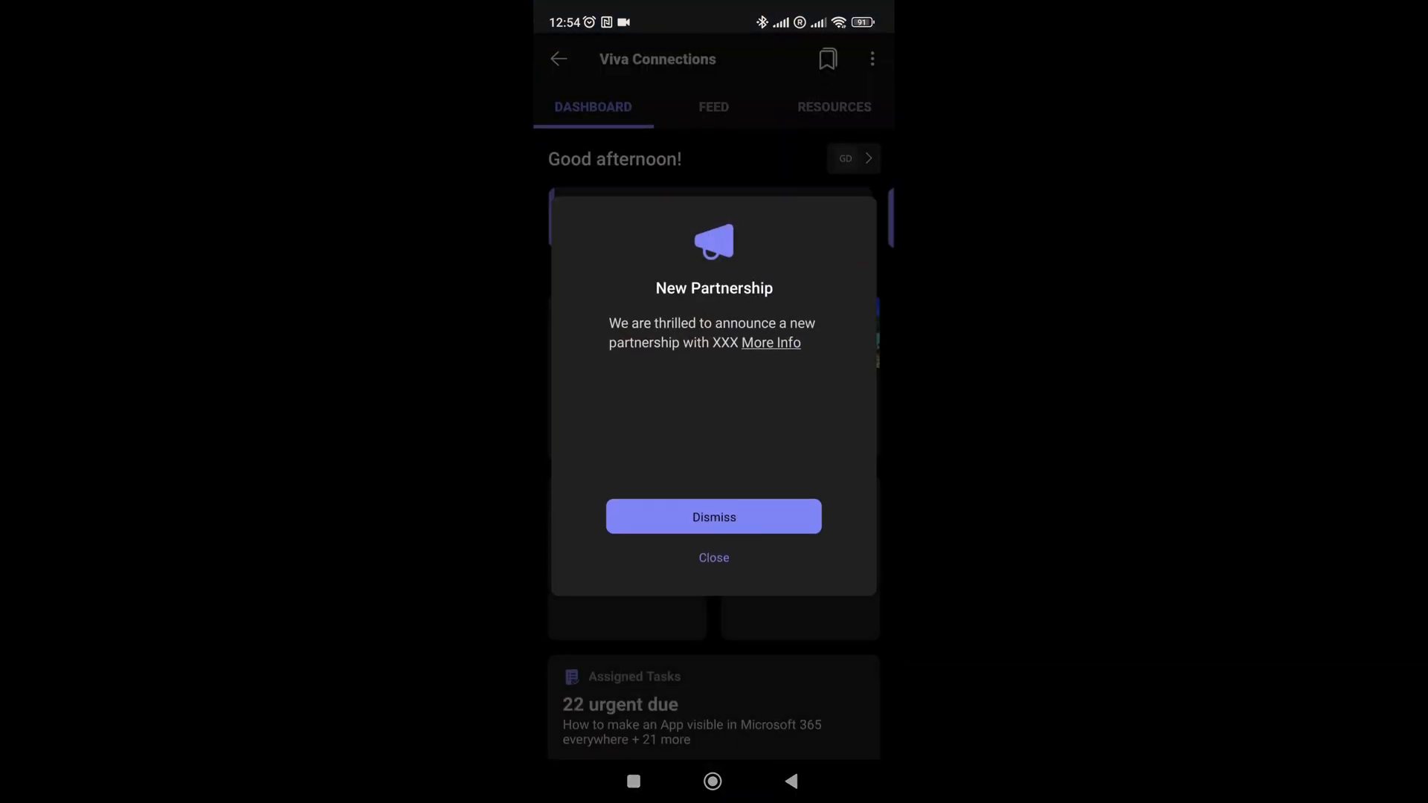
Step: Dismiss the New Partnership pop-up, browse the carousel and review the Employee Survey announcement
click(713, 516)
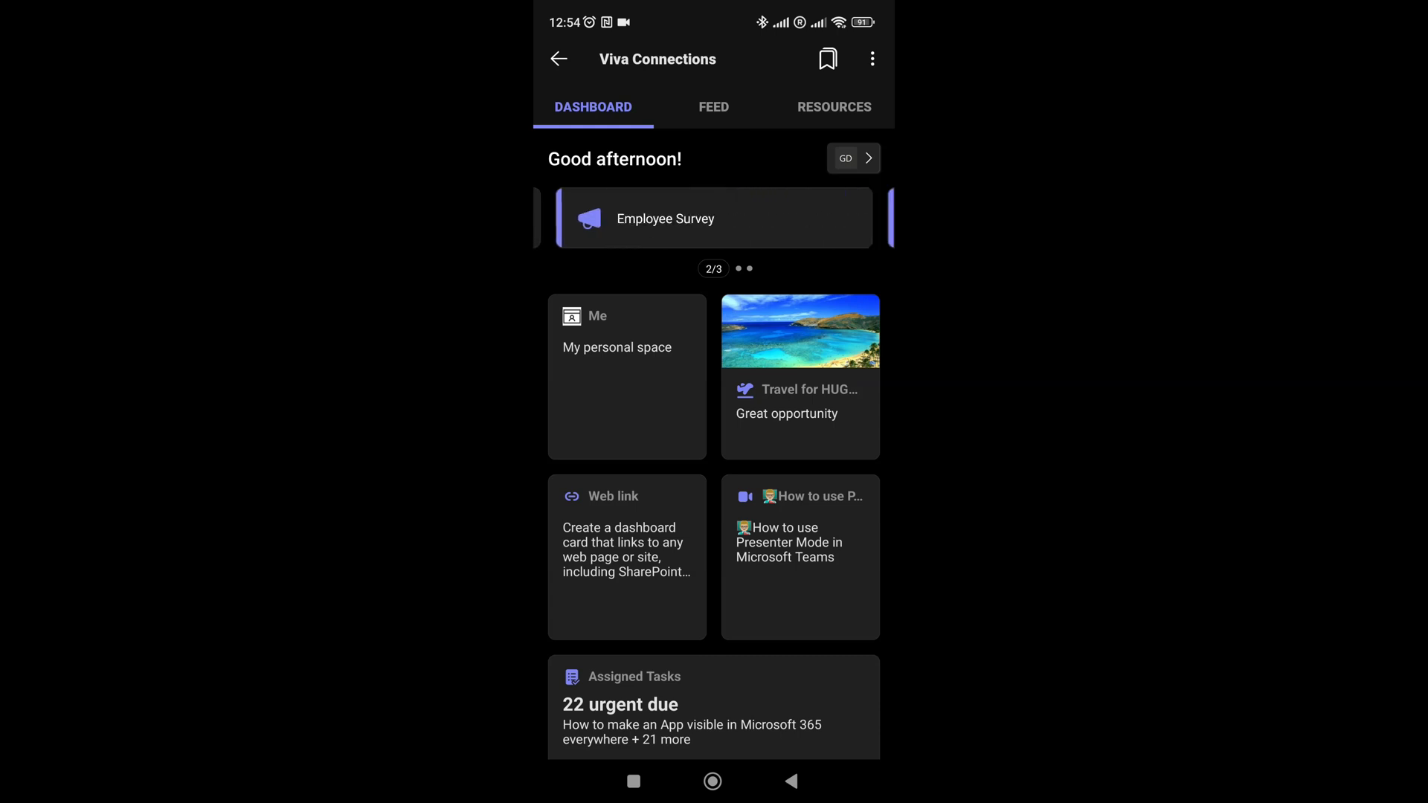
scroll(left, 3)
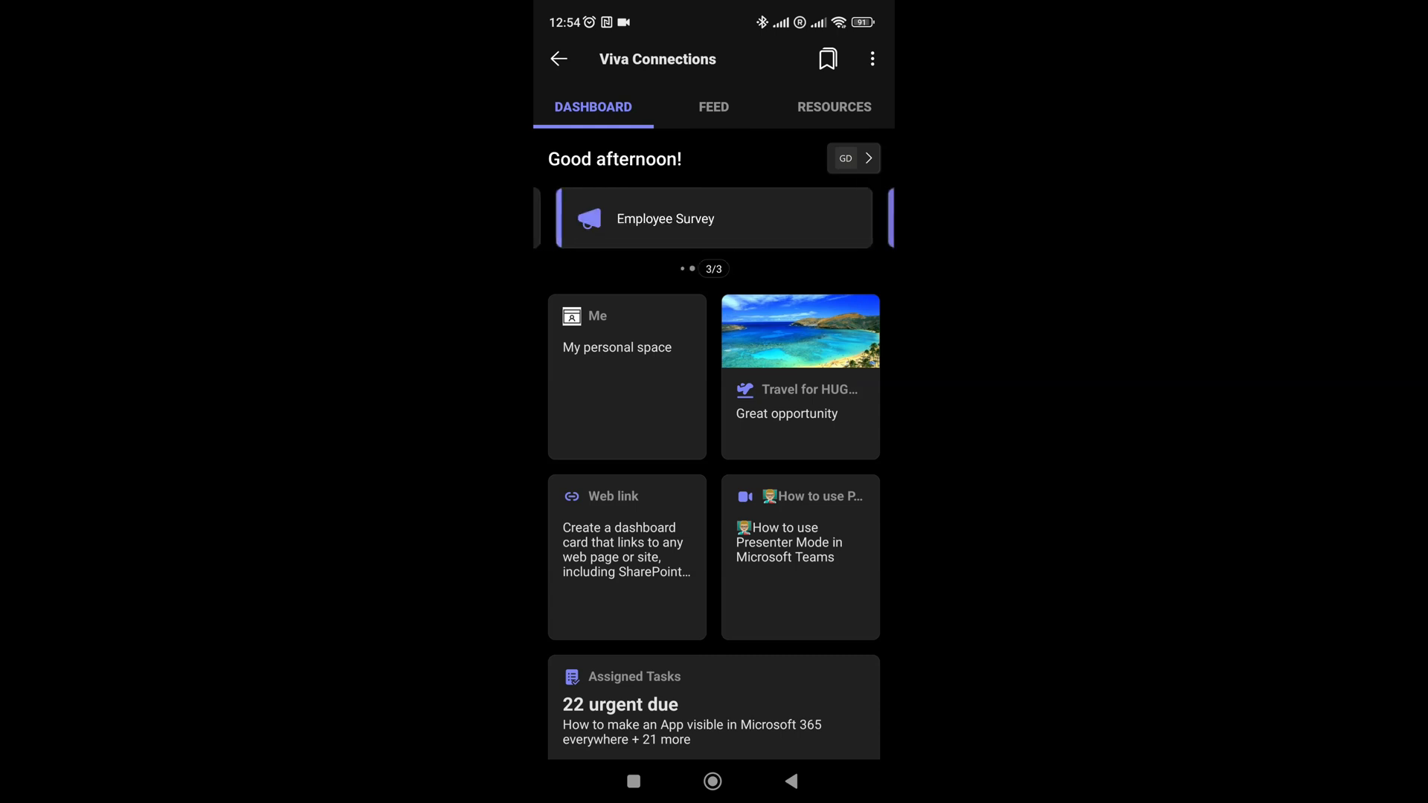
scroll(left, 3)
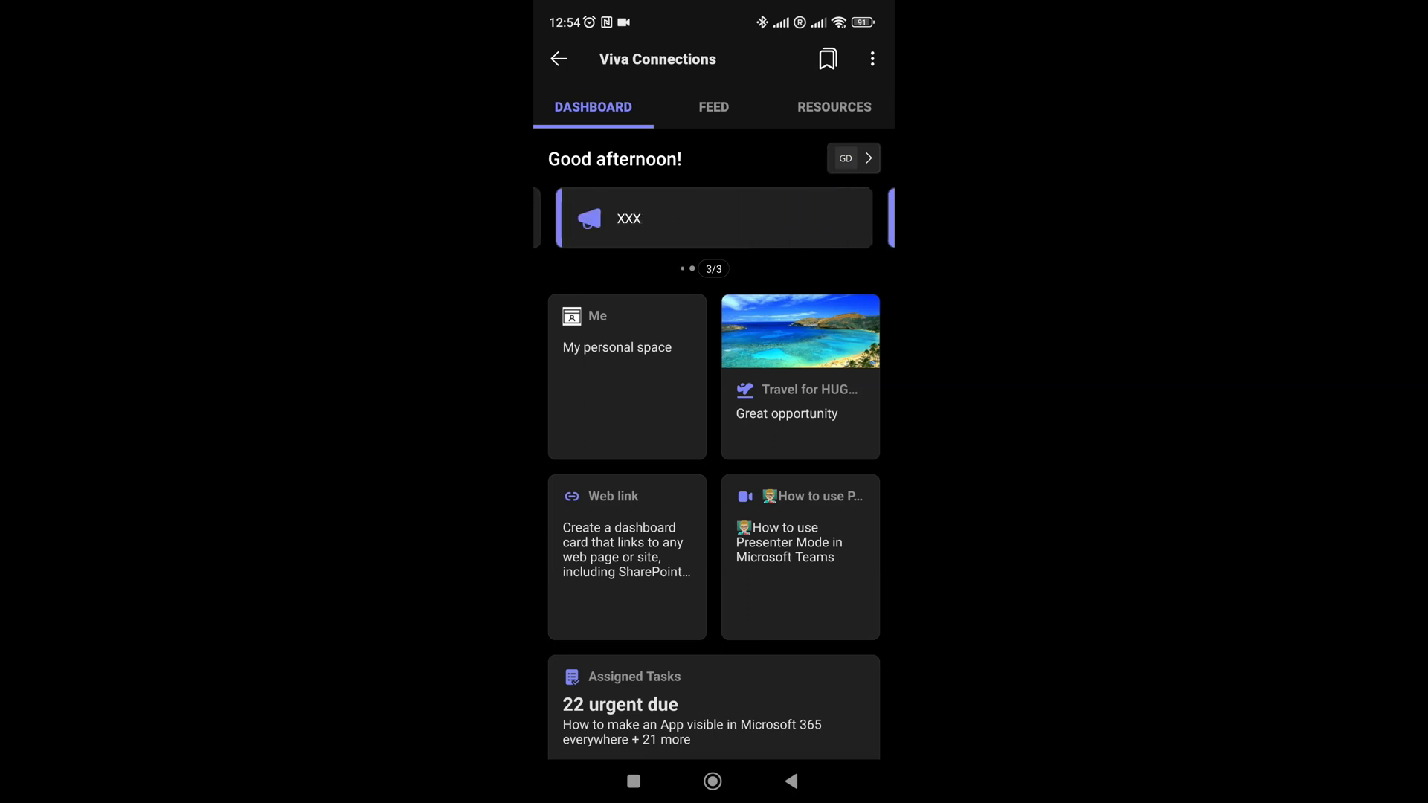
click(714, 217)
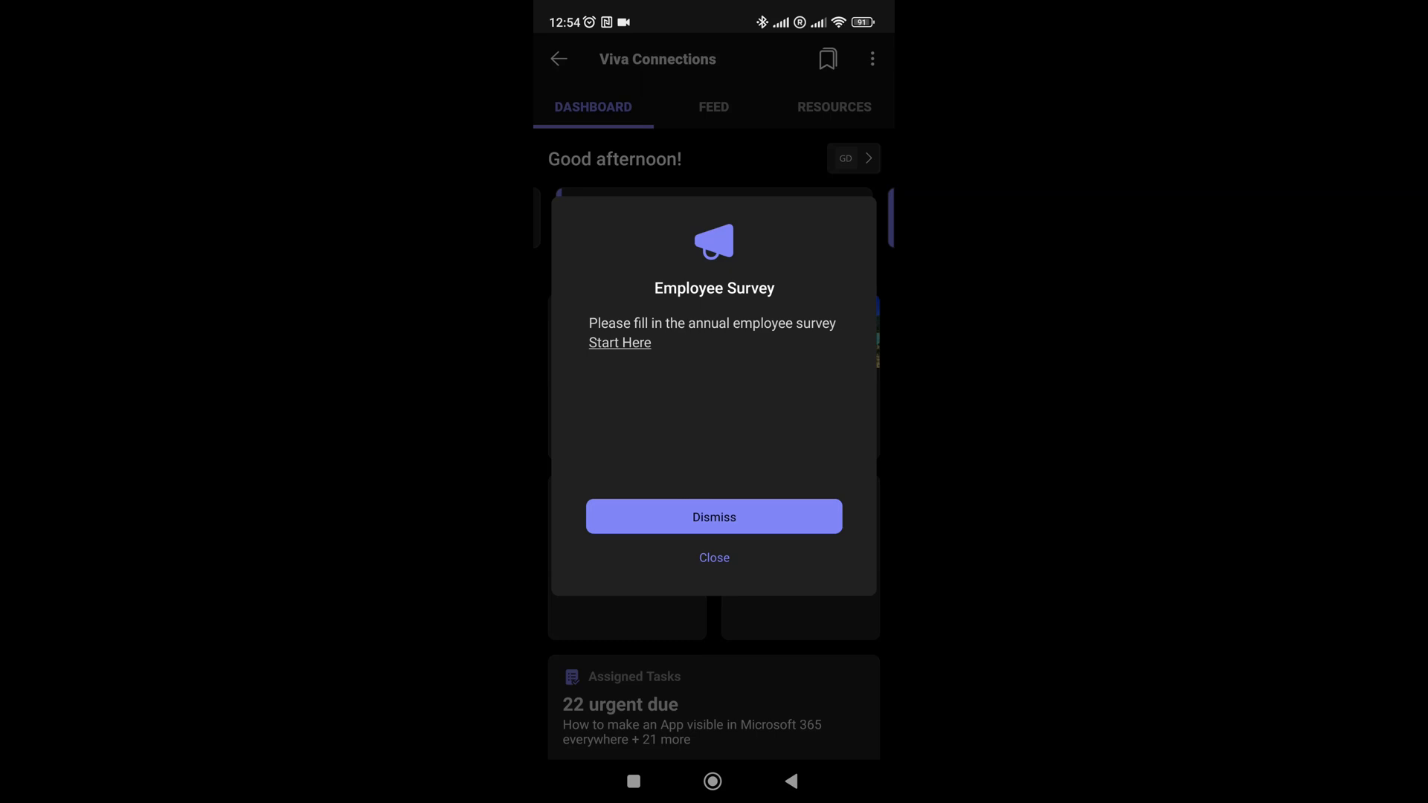
click(714, 516)
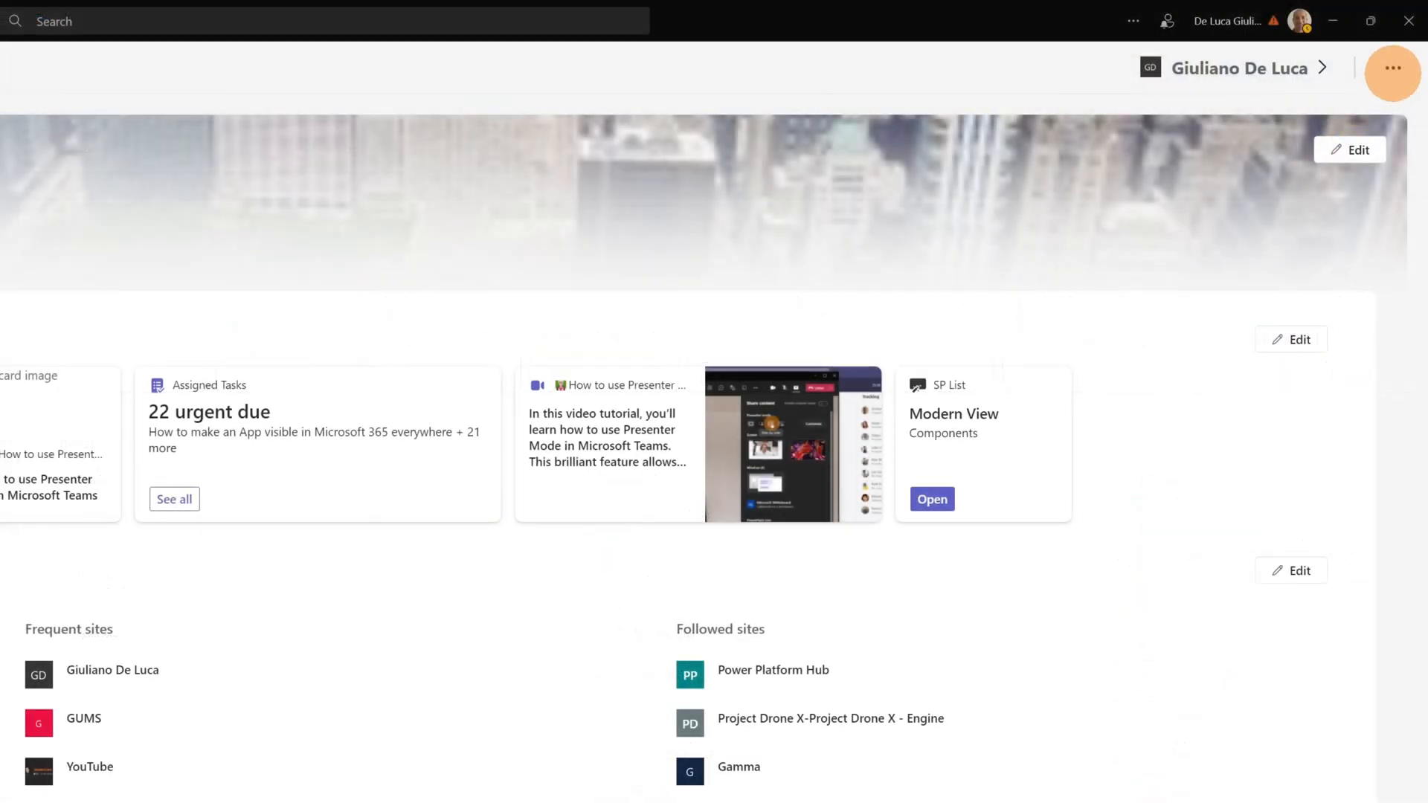
Step: Choose Announcements from the Viva Connections ... menu in desktop Teams
click(1392, 72)
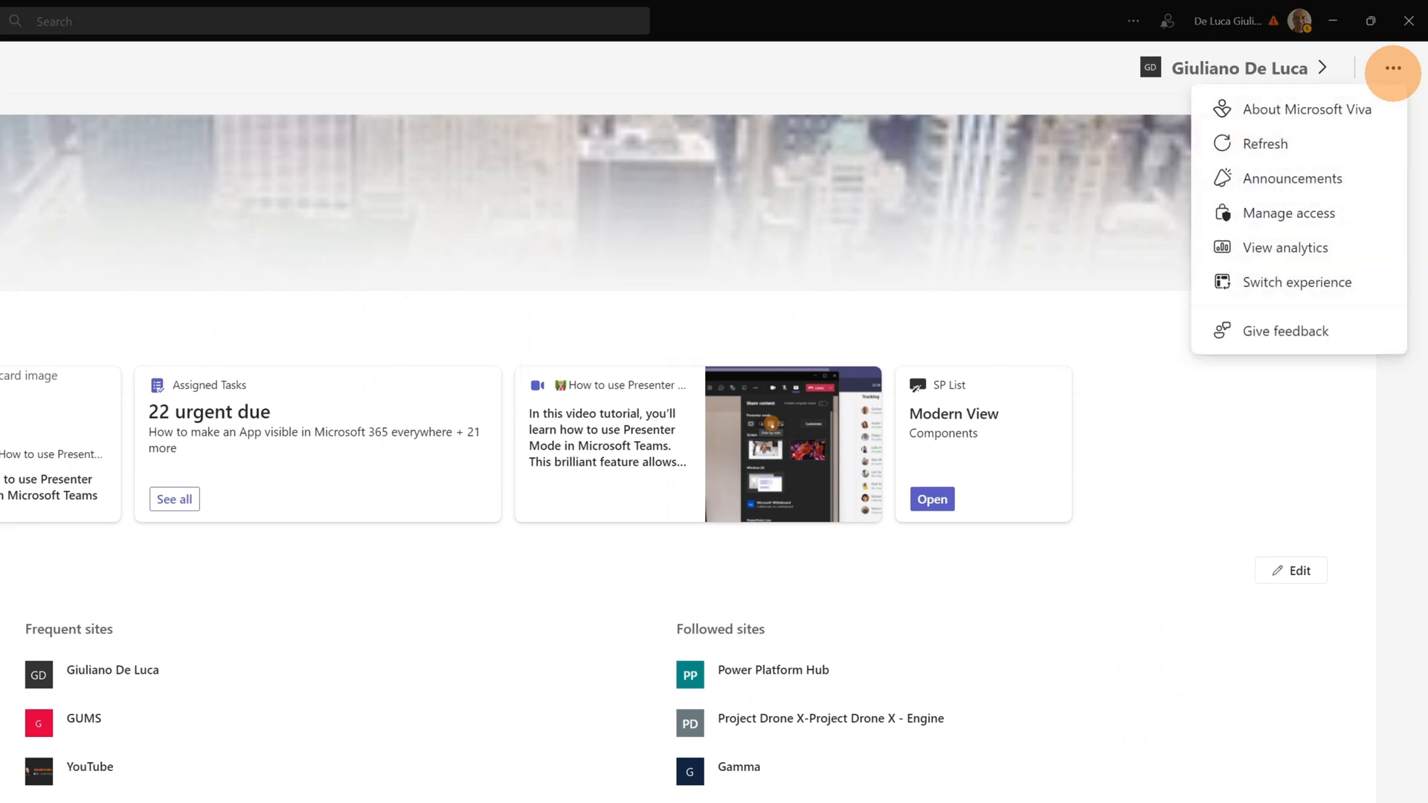
mouse_move(1292, 177)
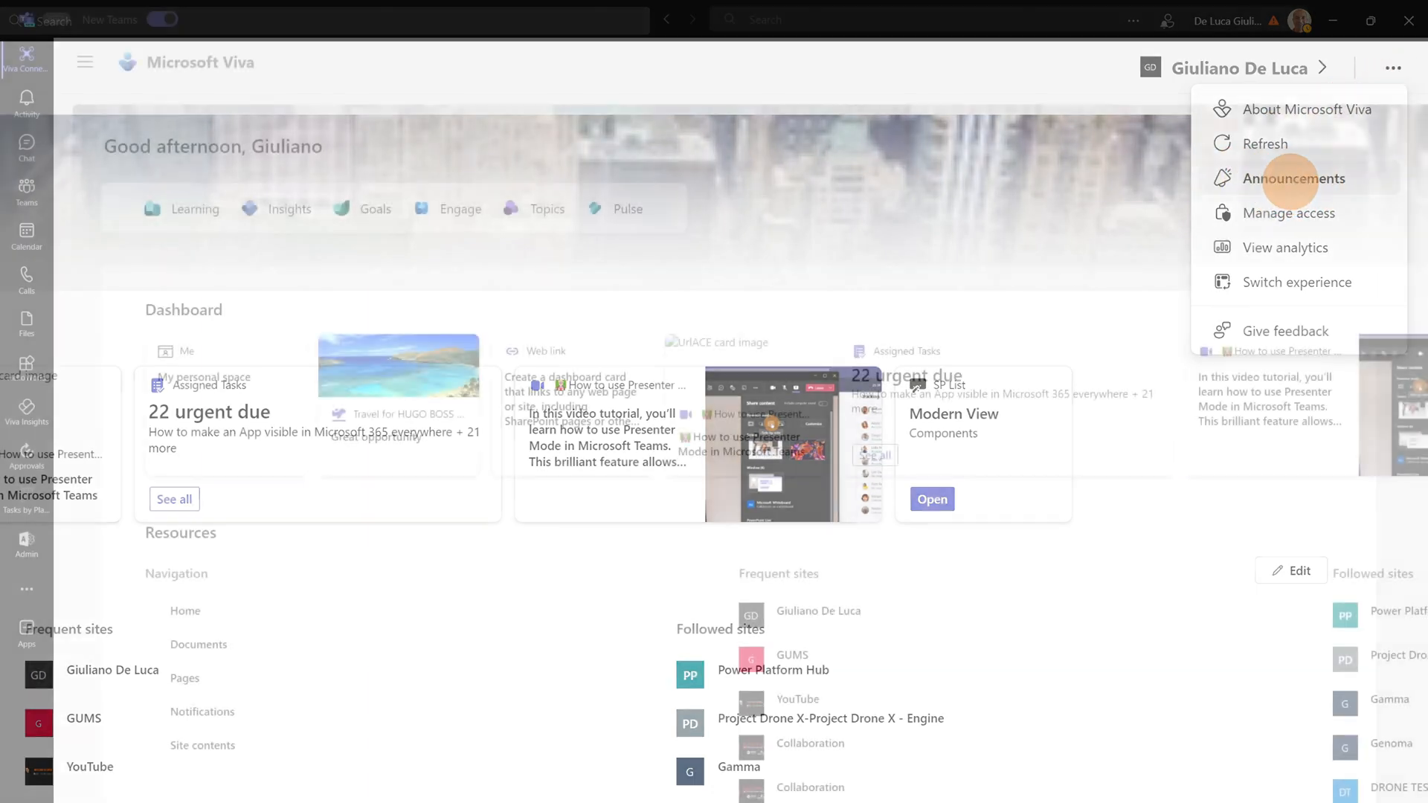
click(1294, 178)
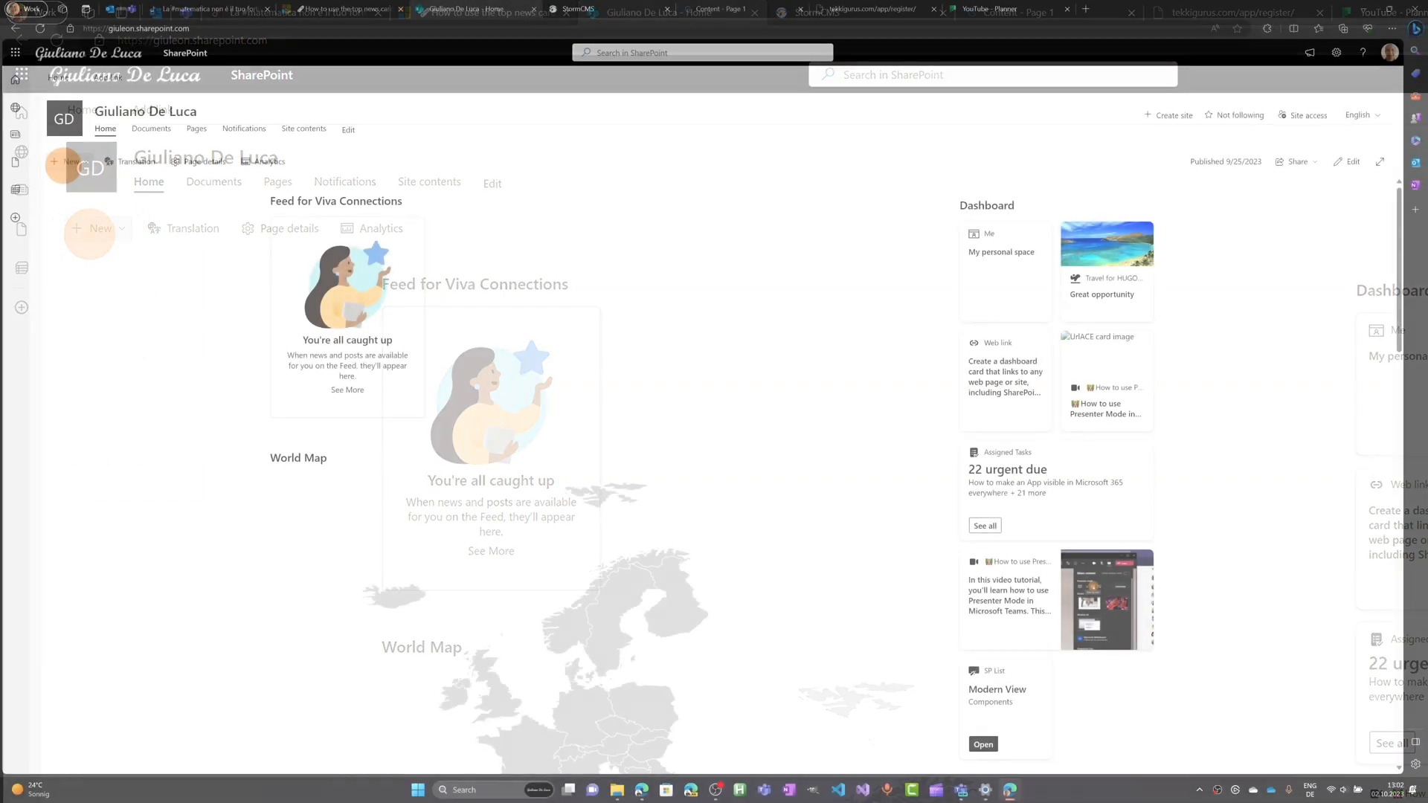
Step: Check the site's New menu, then show Site contents listing the Announcements page library
click(68, 161)
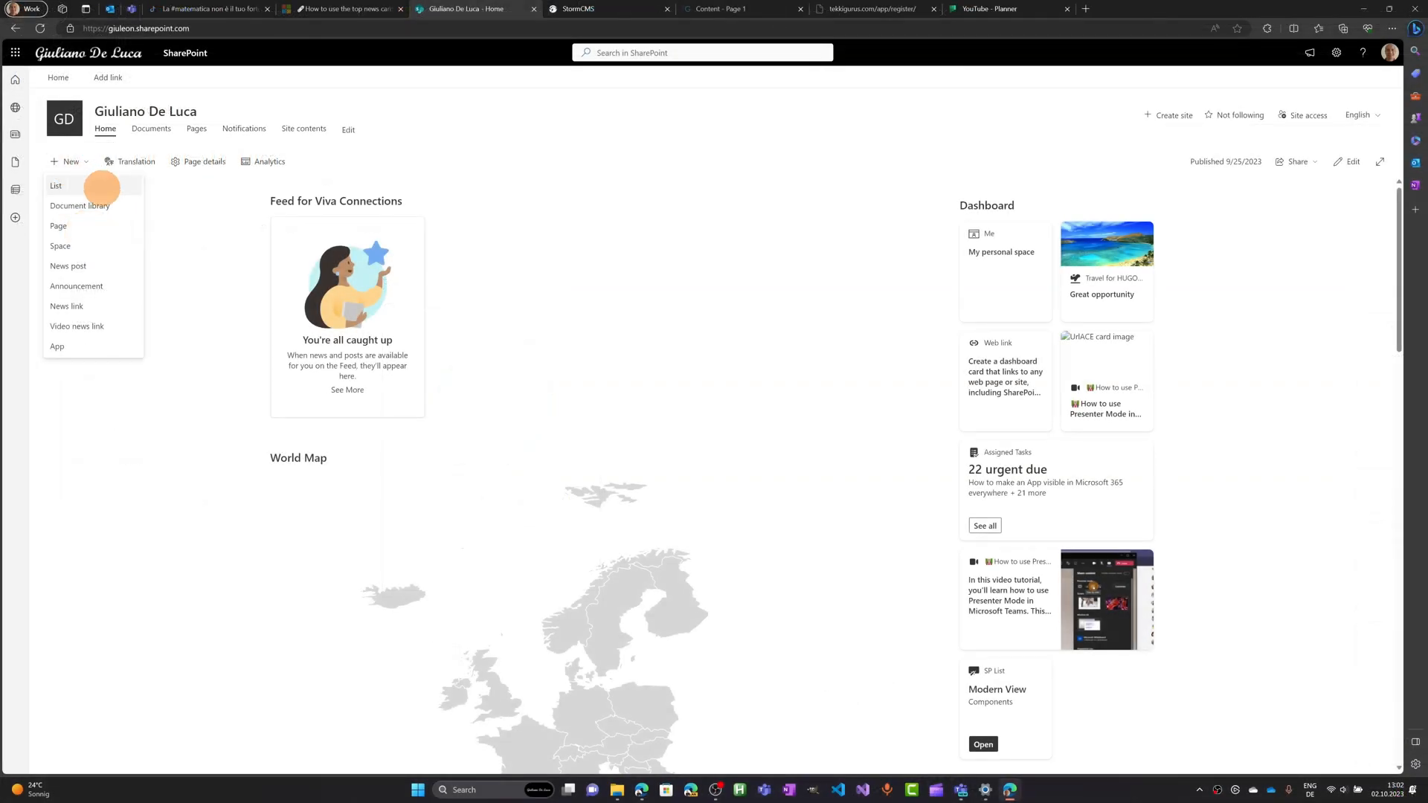
mouse_move(76, 287)
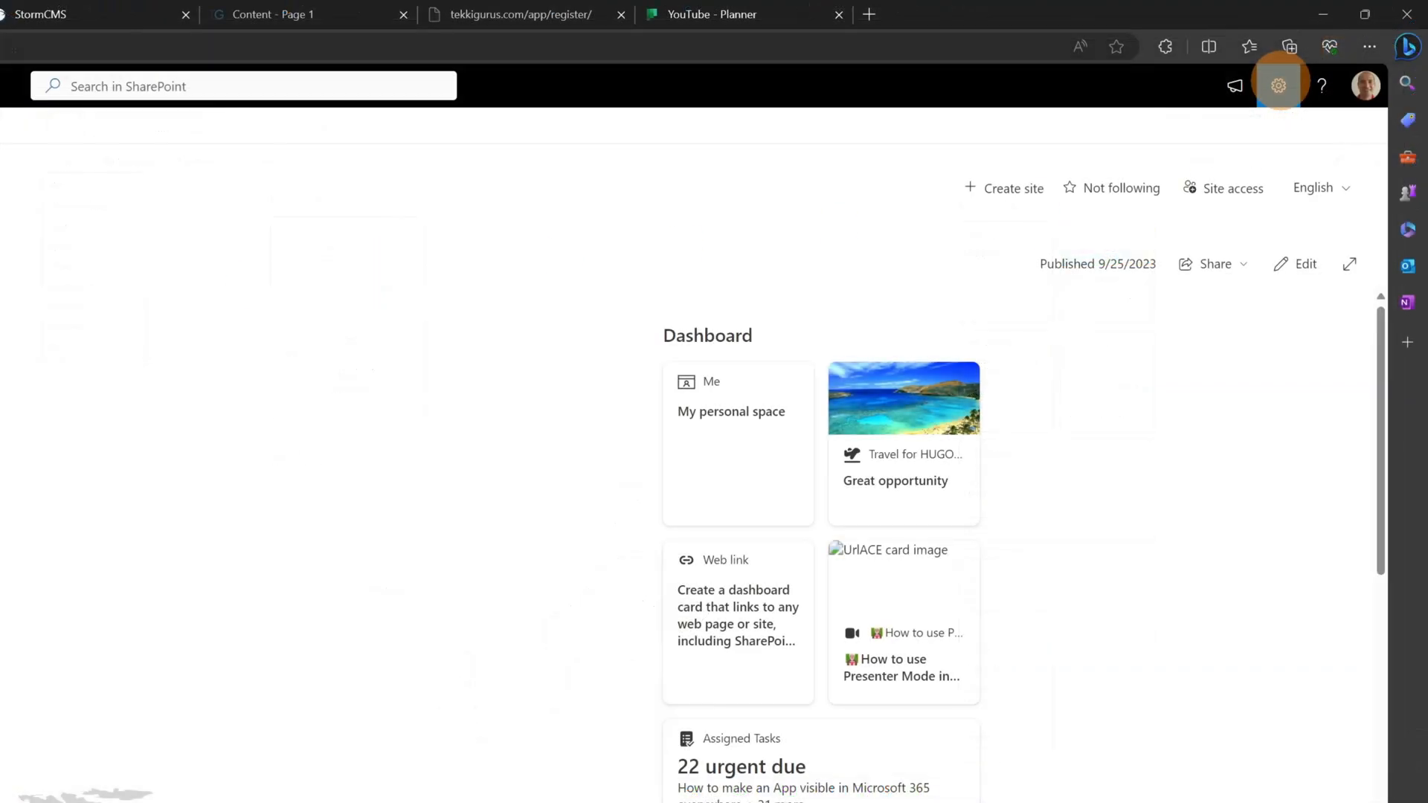
click(1277, 86)
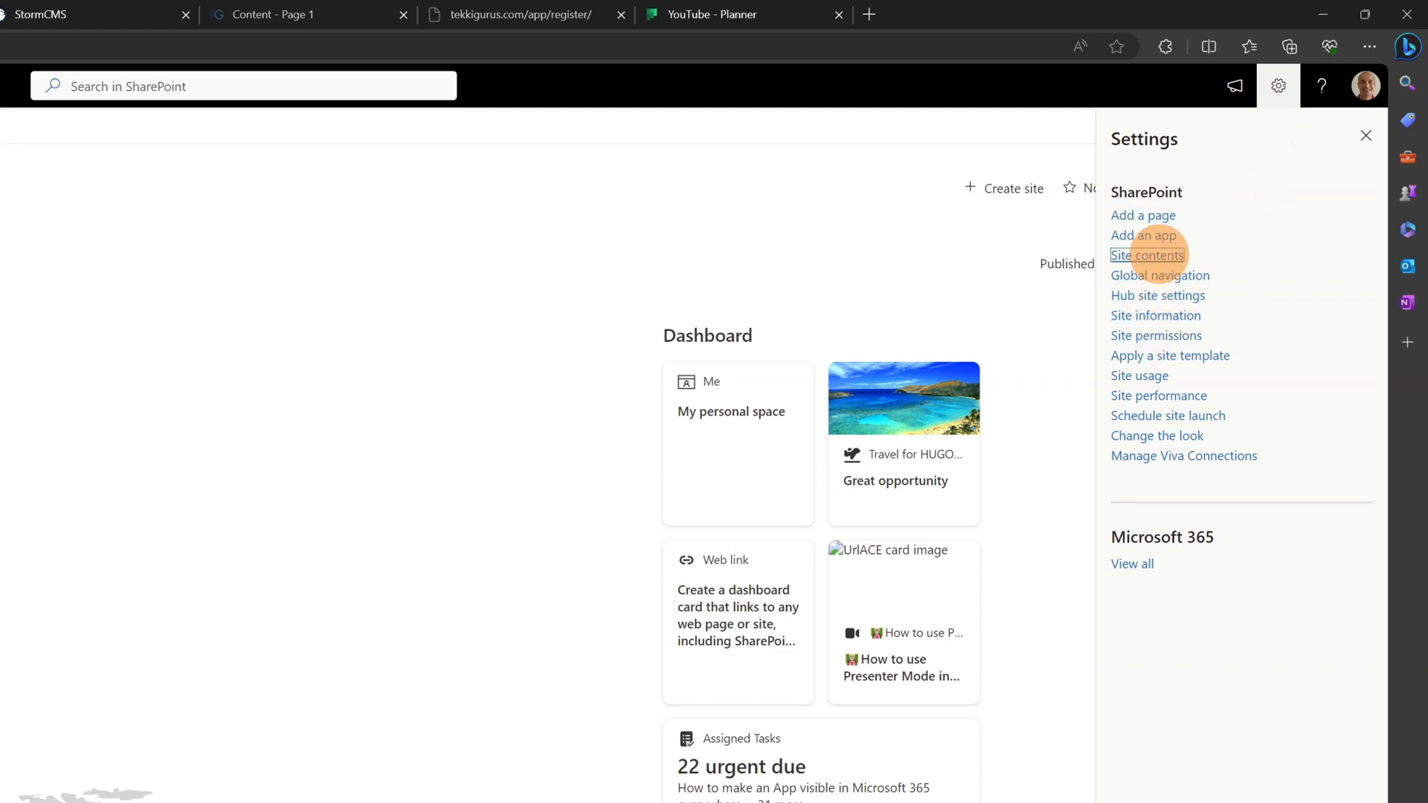
click(1146, 254)
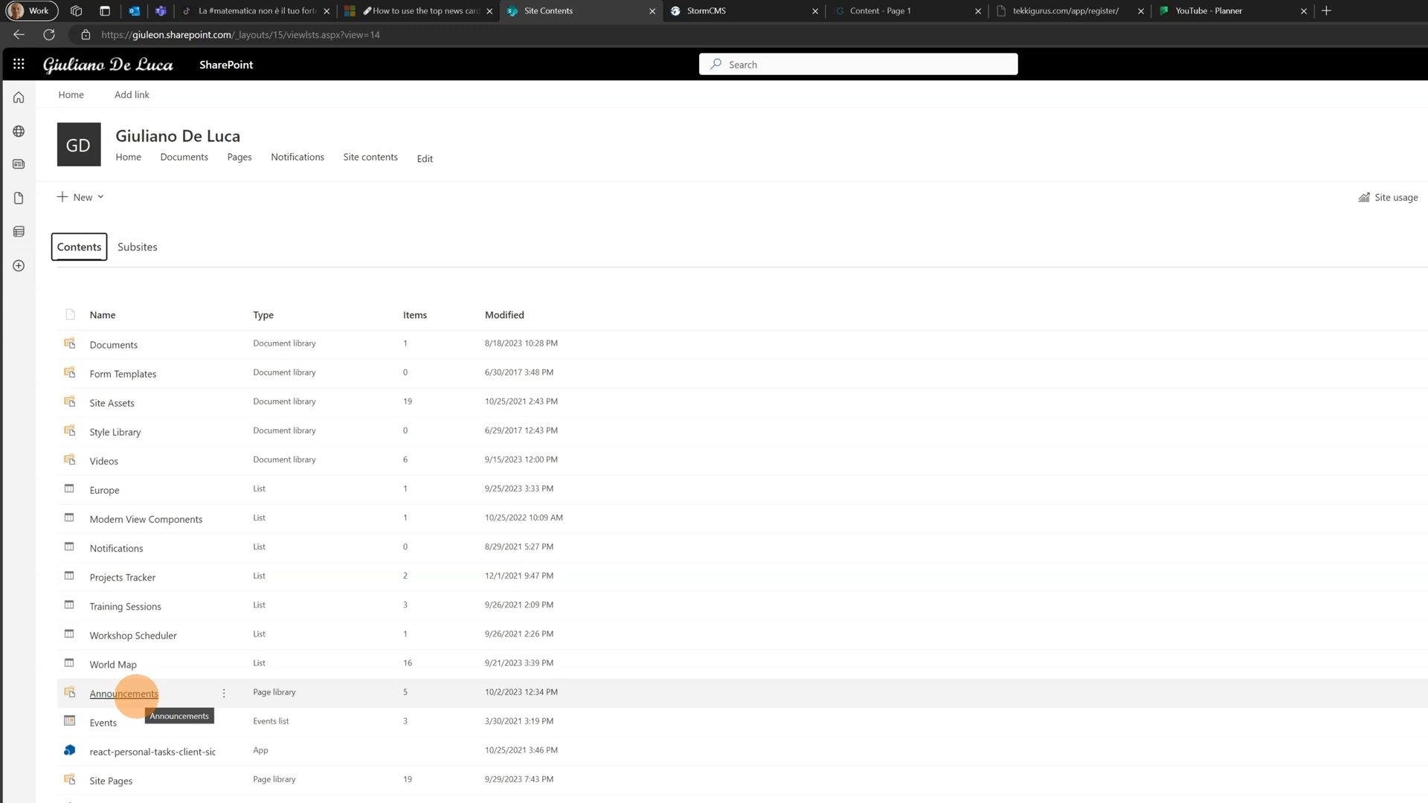
mouse_move(116, 694)
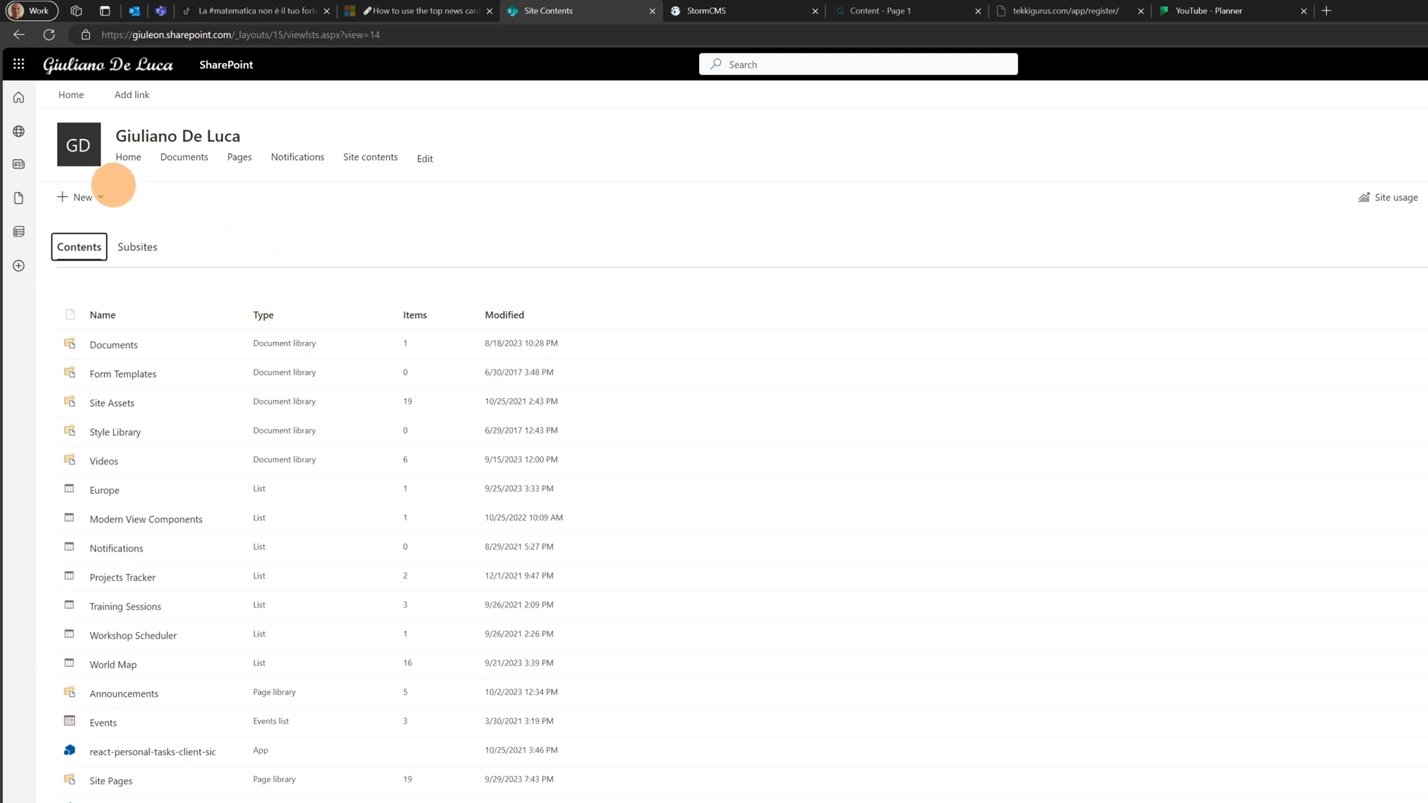
Step: Start a new announcement titled 'HR System Planned Maintanance' with message 'Full day maintenance for the HR System', targeting EveryoneExceptExternal Members
click(128, 157)
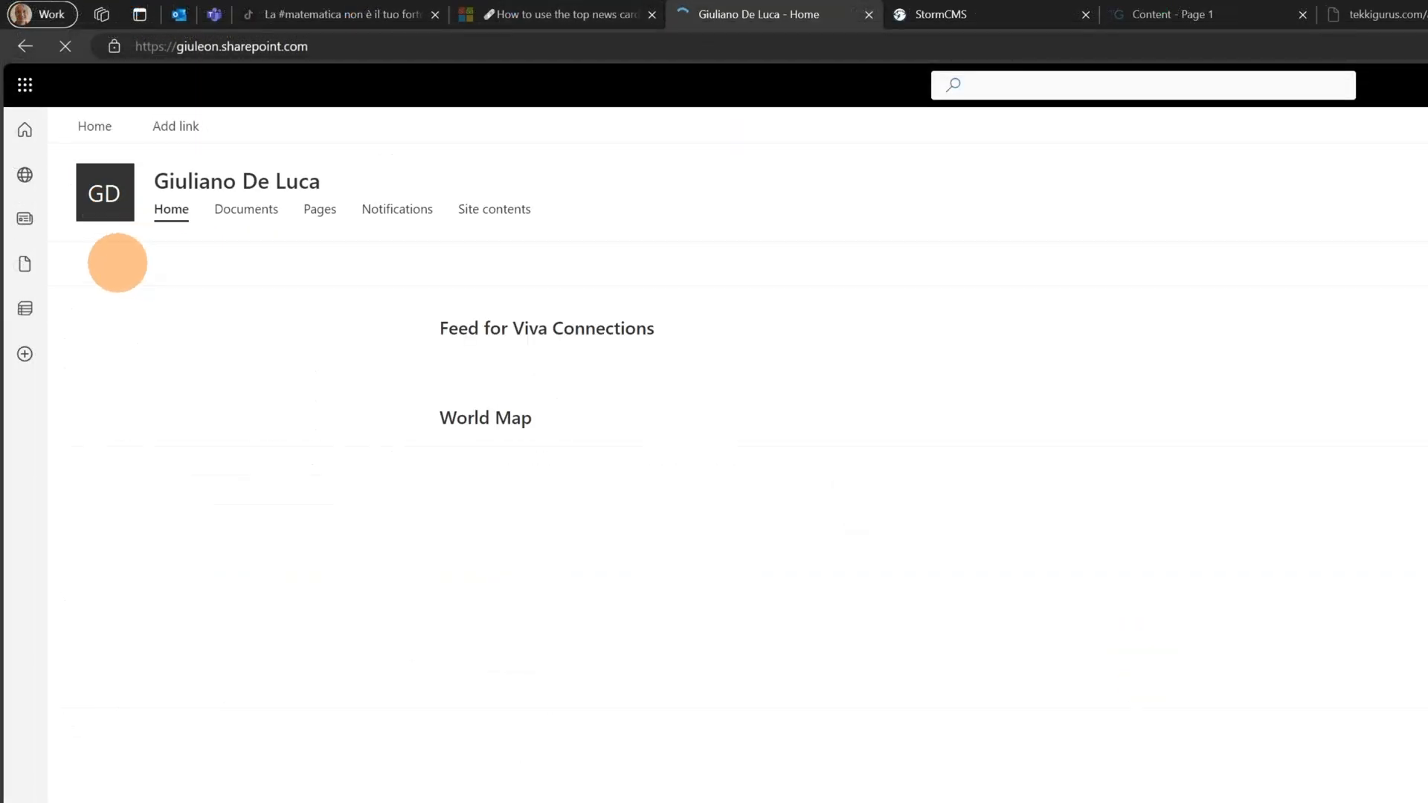
click(109, 264)
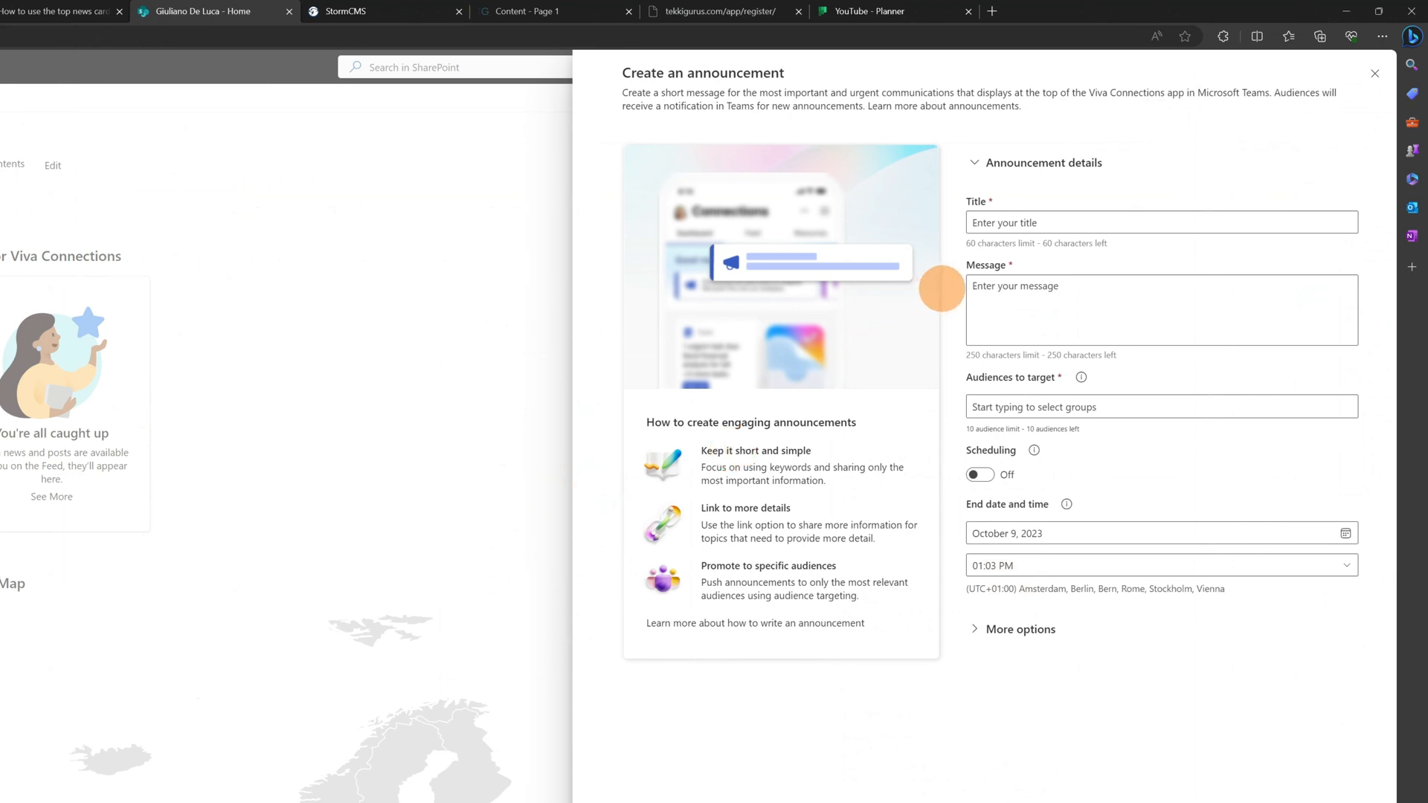
mouse_move(778, 278)
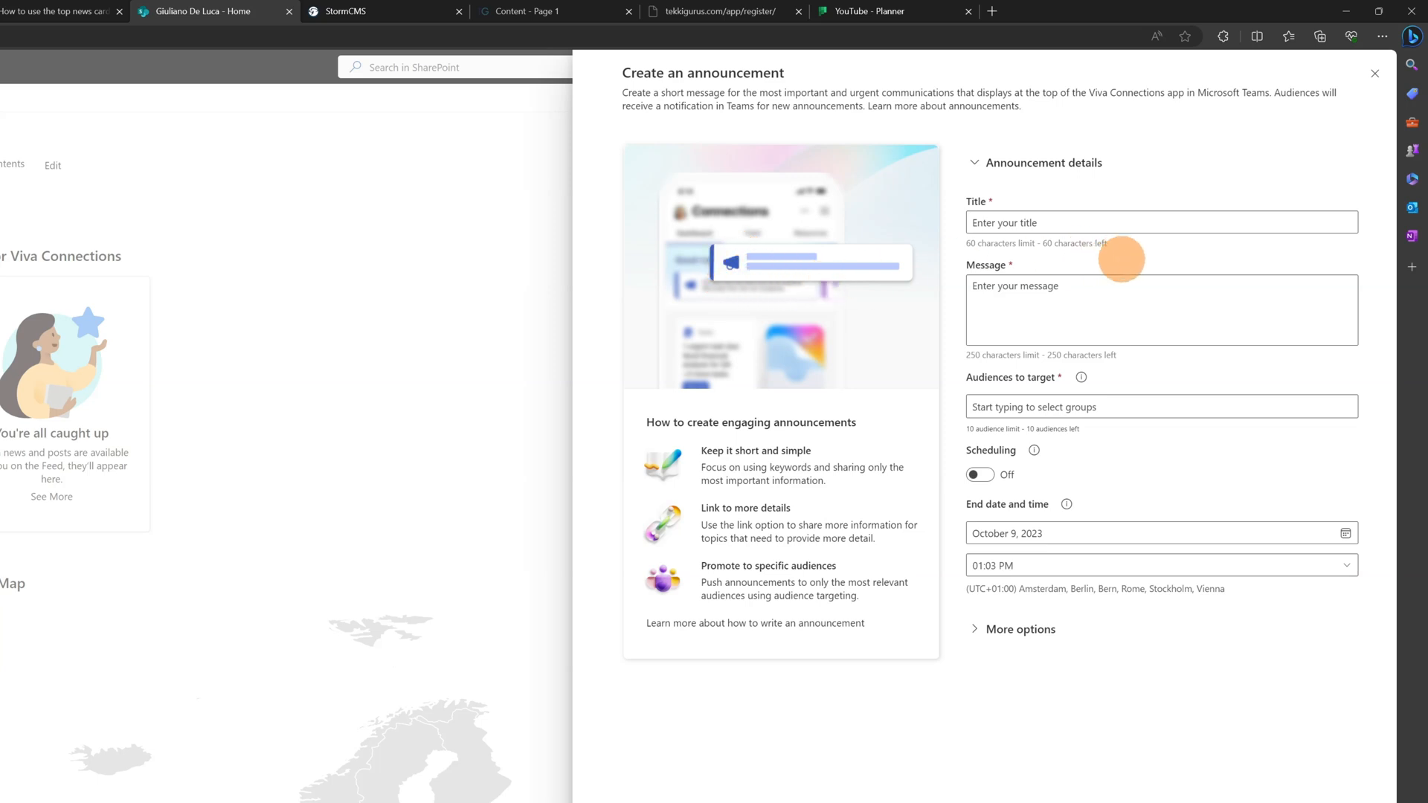
mouse_move(1181, 208)
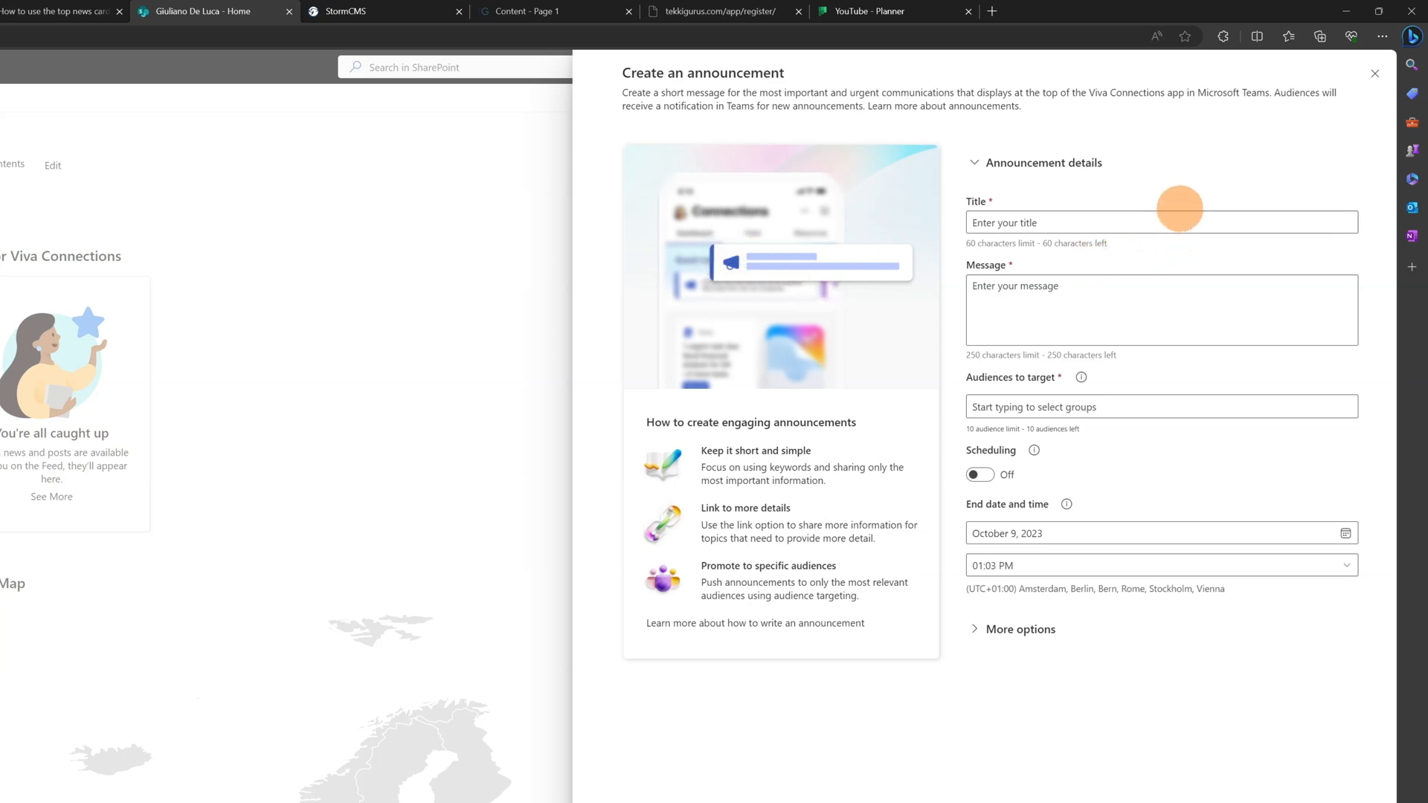
mouse_move(1184, 195)
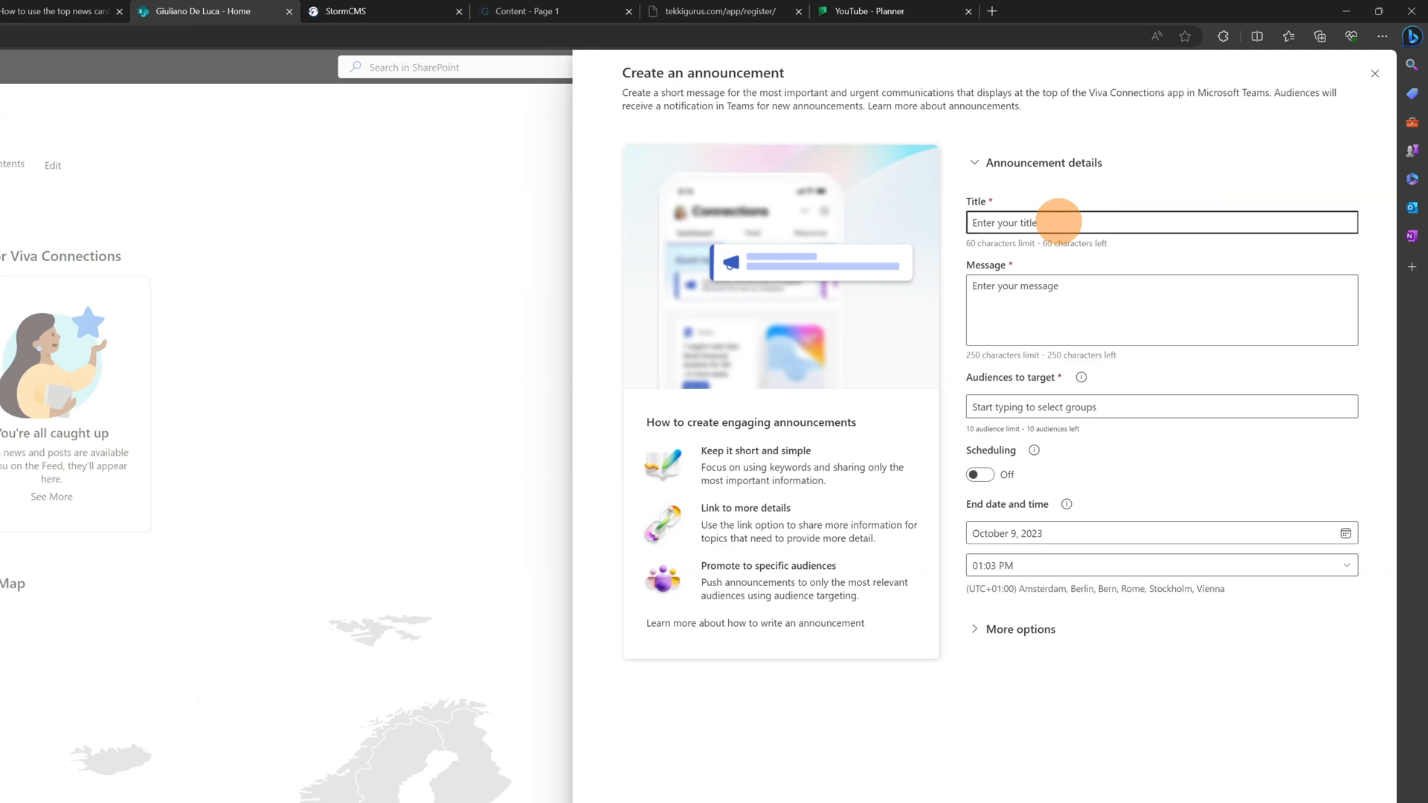
text(HR System Planned Maintanance)
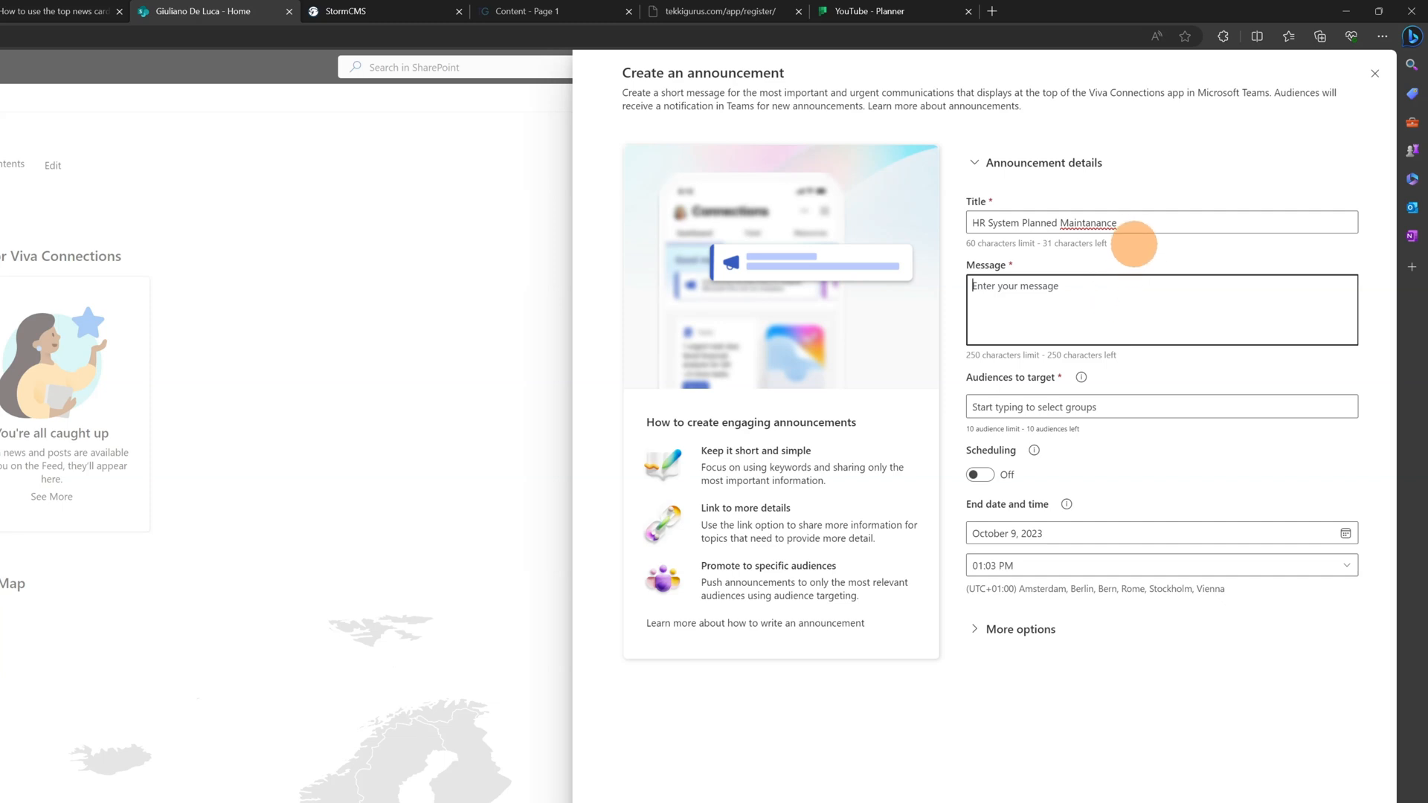
text(Full day maintenance for the HR System)
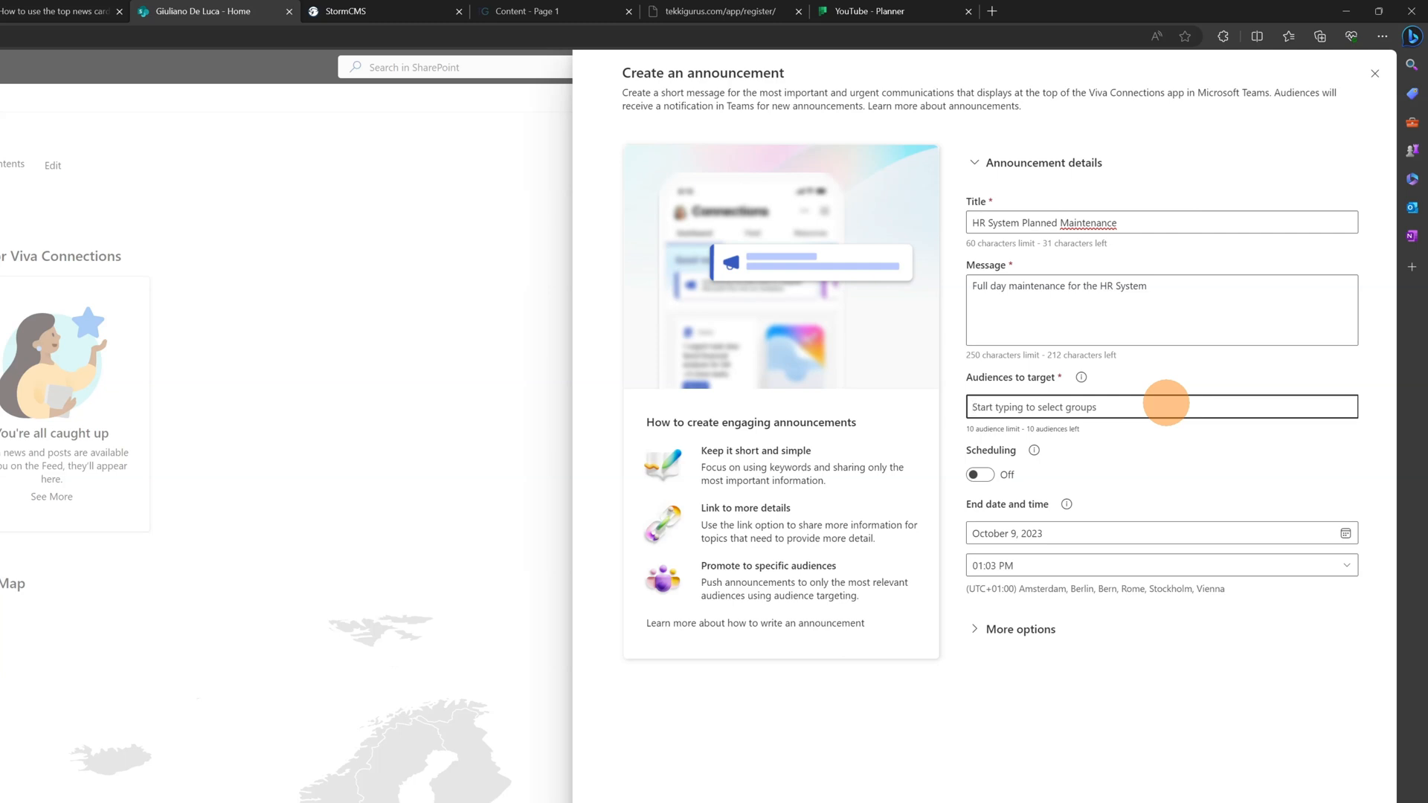
text(eve)
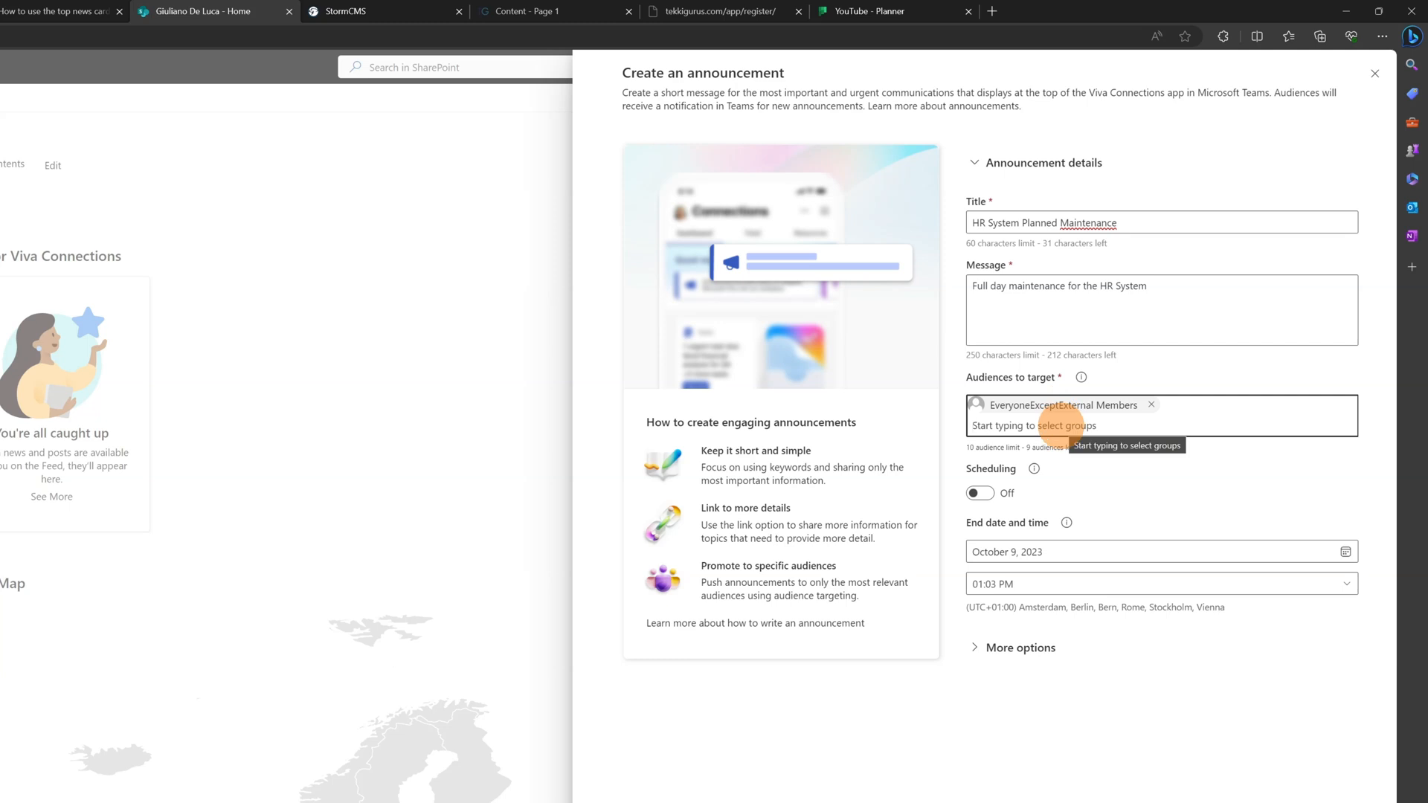
click(1047, 426)
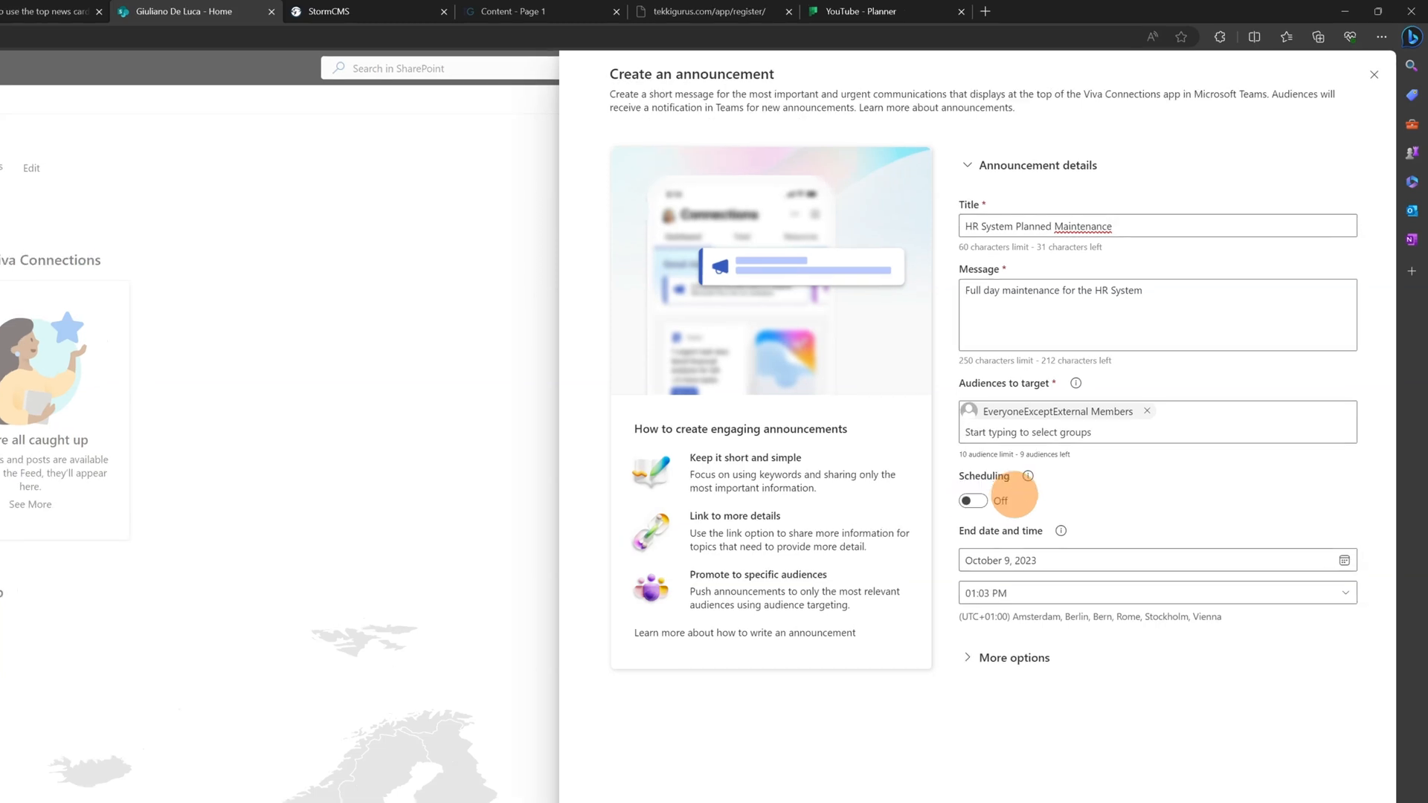
Step: Enable Scheduling with a send date of October 6, 2023 at 1:00 AM
click(971, 501)
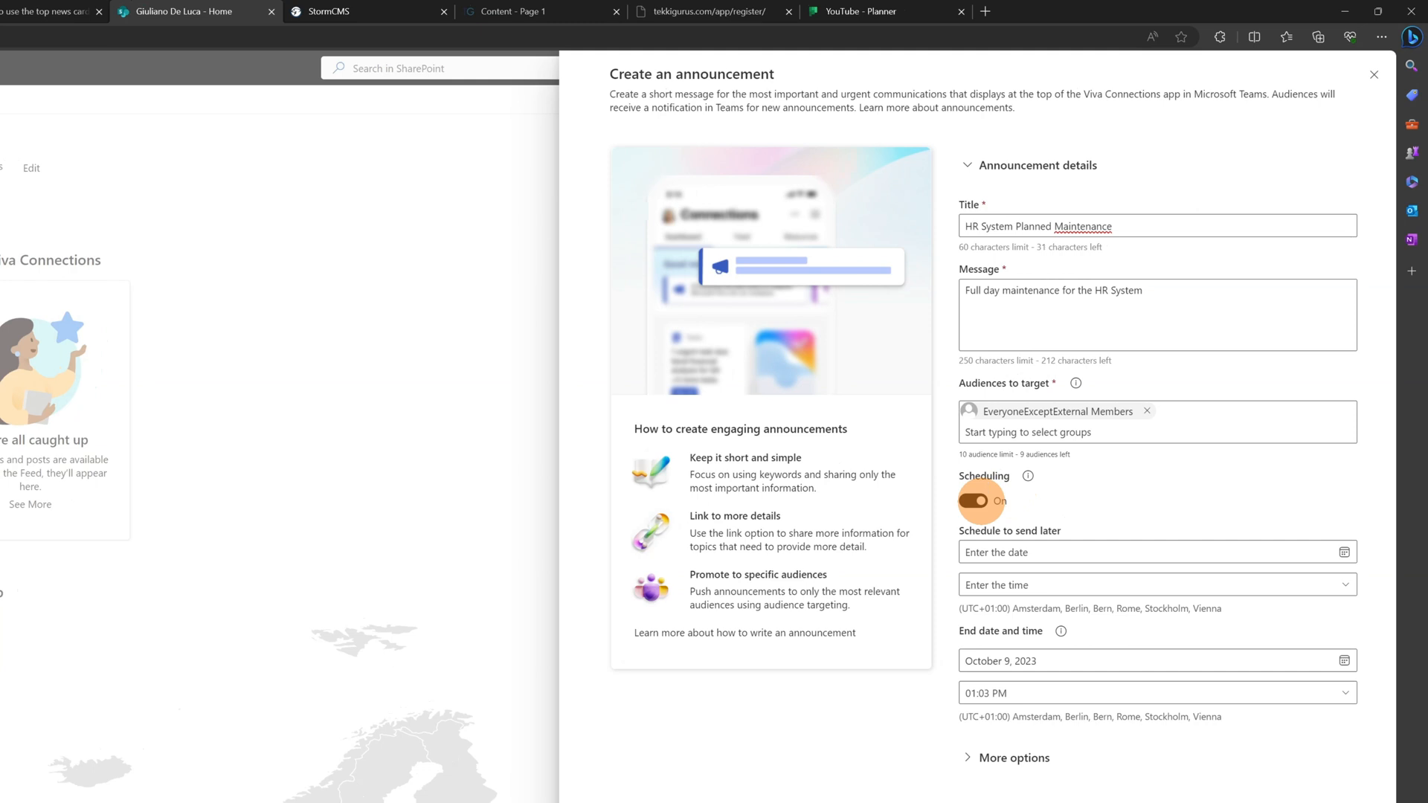
click(971, 501)
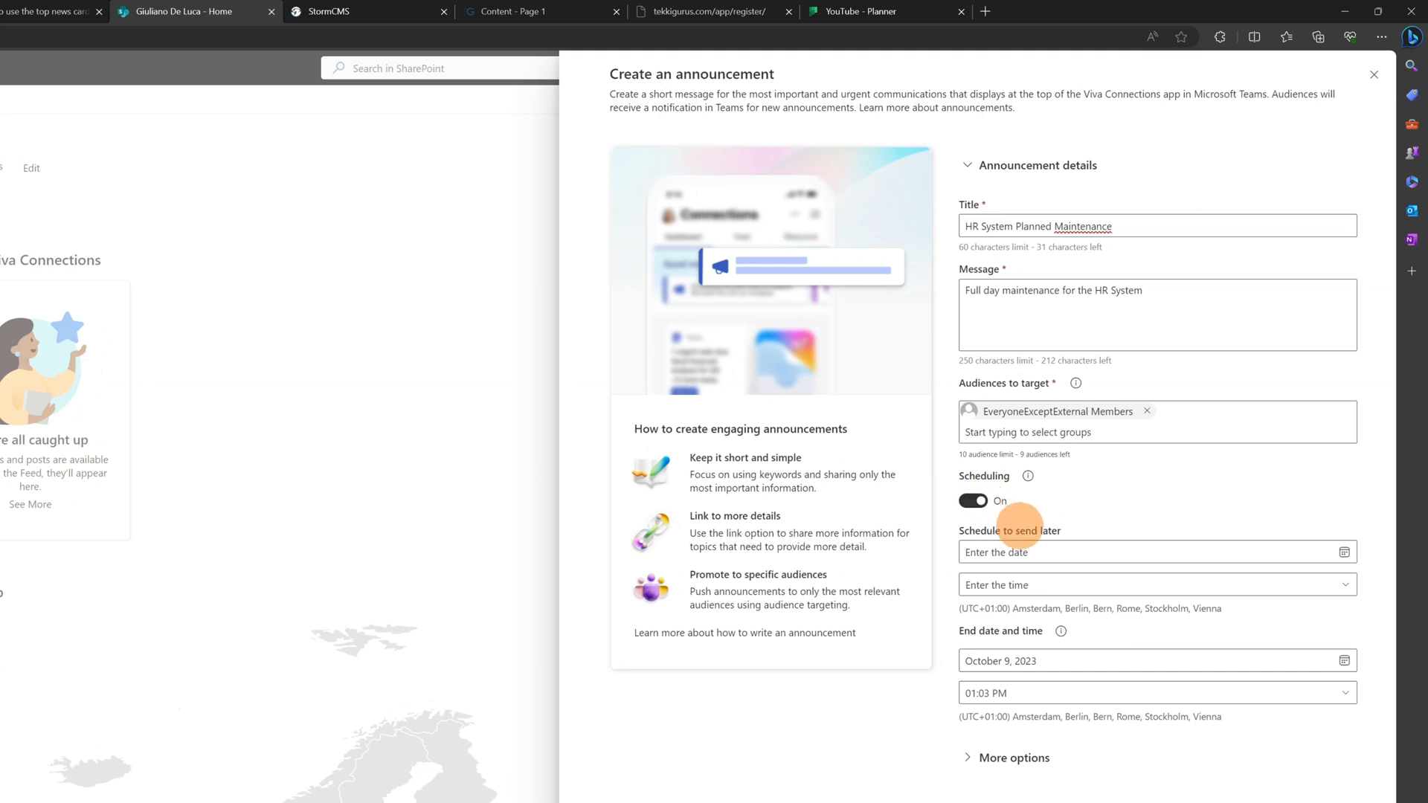
click(1345, 552)
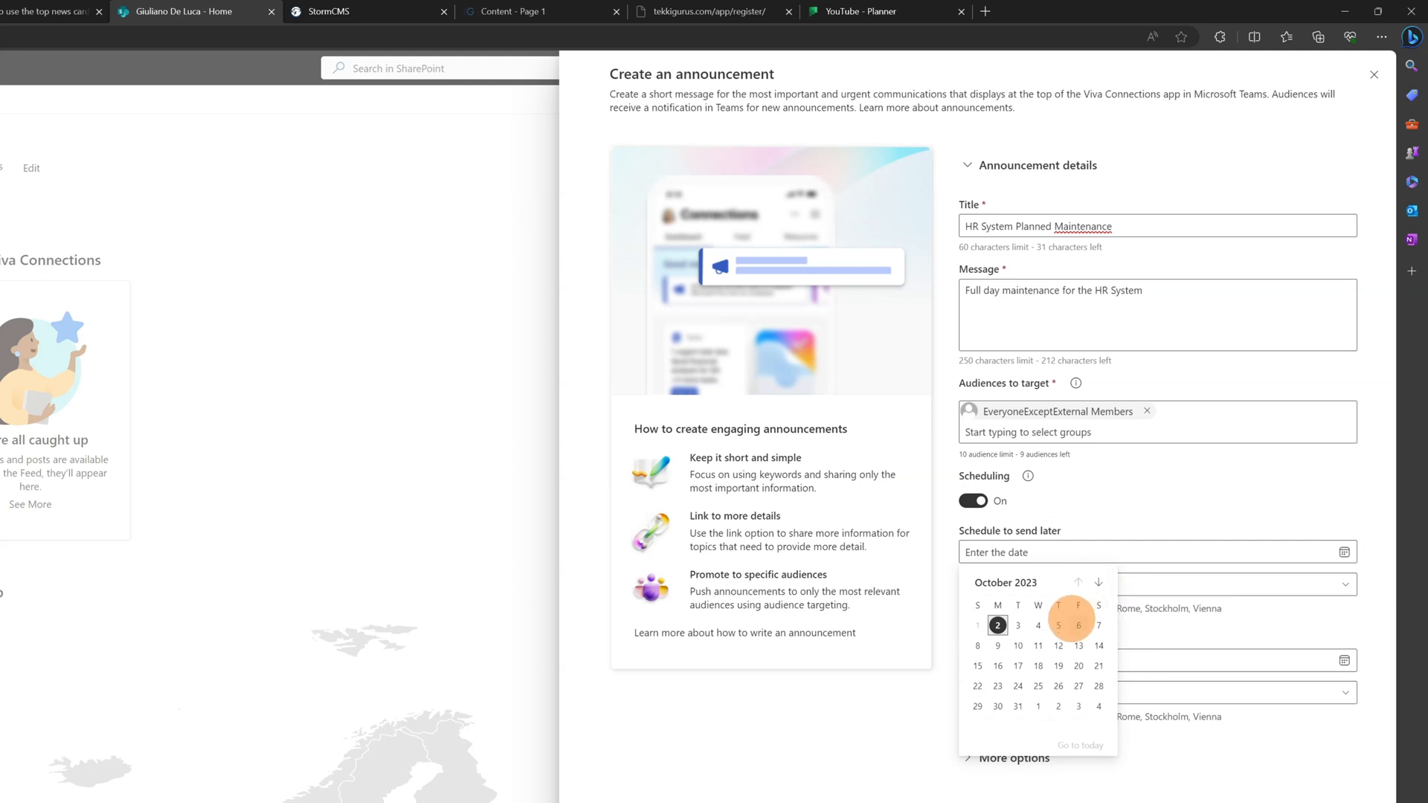
click(1078, 626)
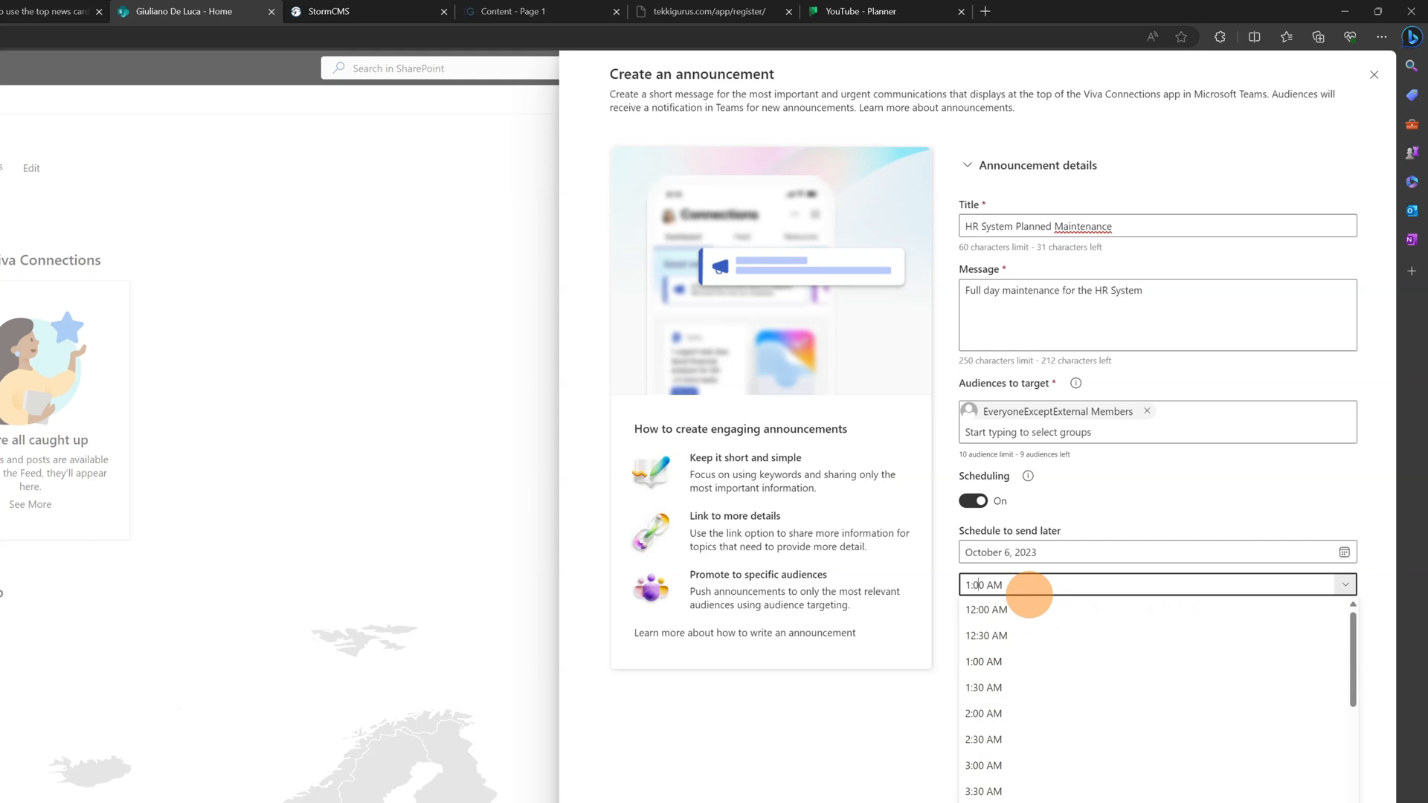
text(1)
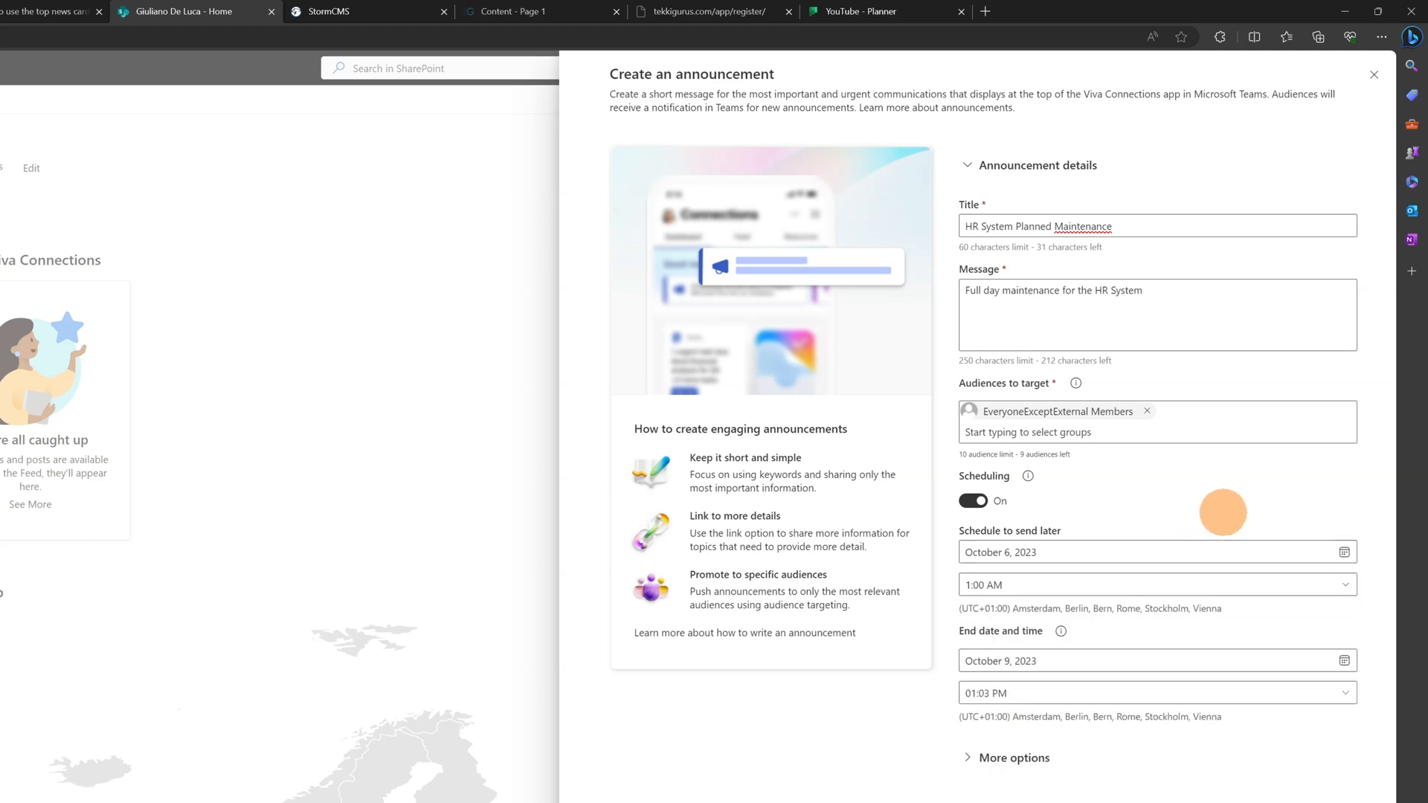
Step: Turn Scheduling off, set the end date to October 13, 2023 and expand More options
click(973, 500)
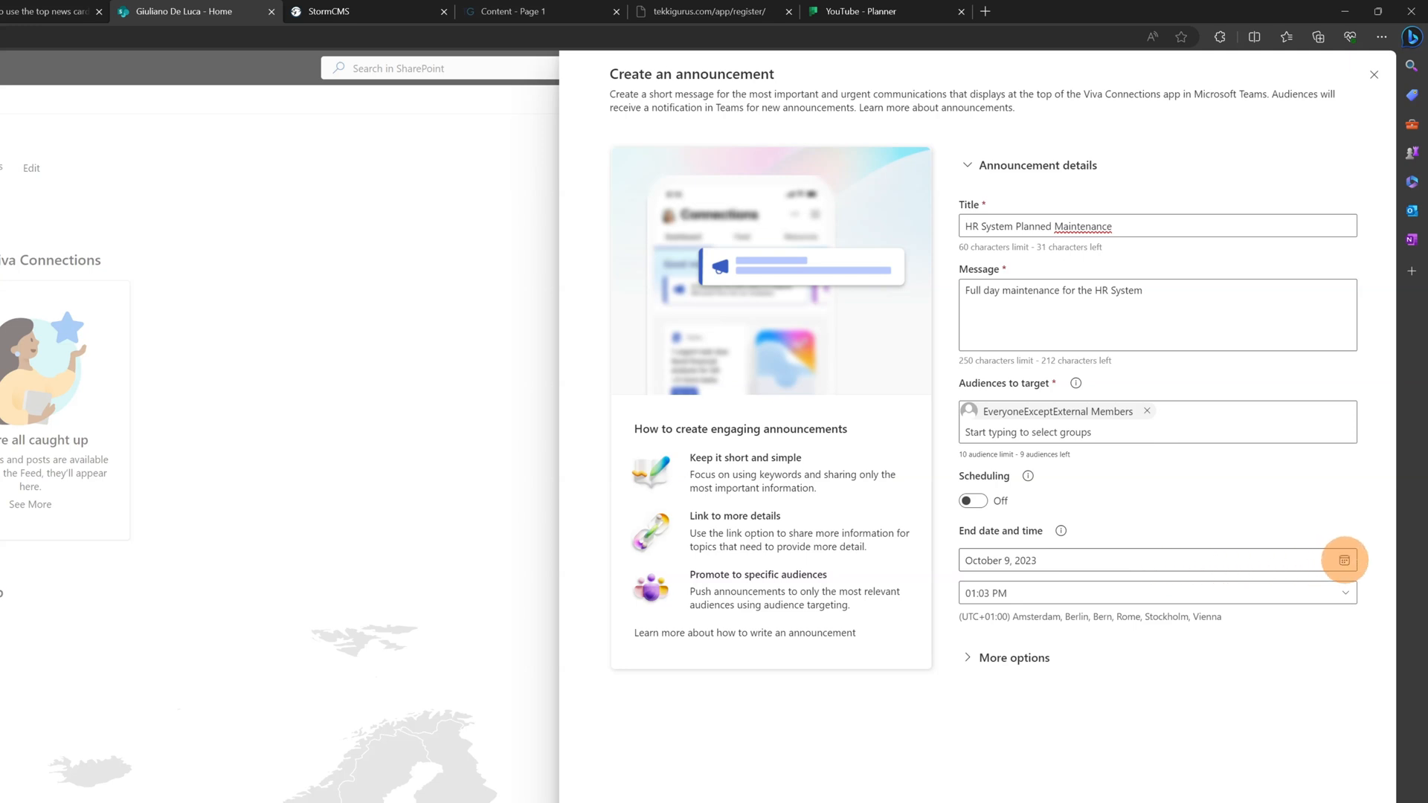
click(1342, 561)
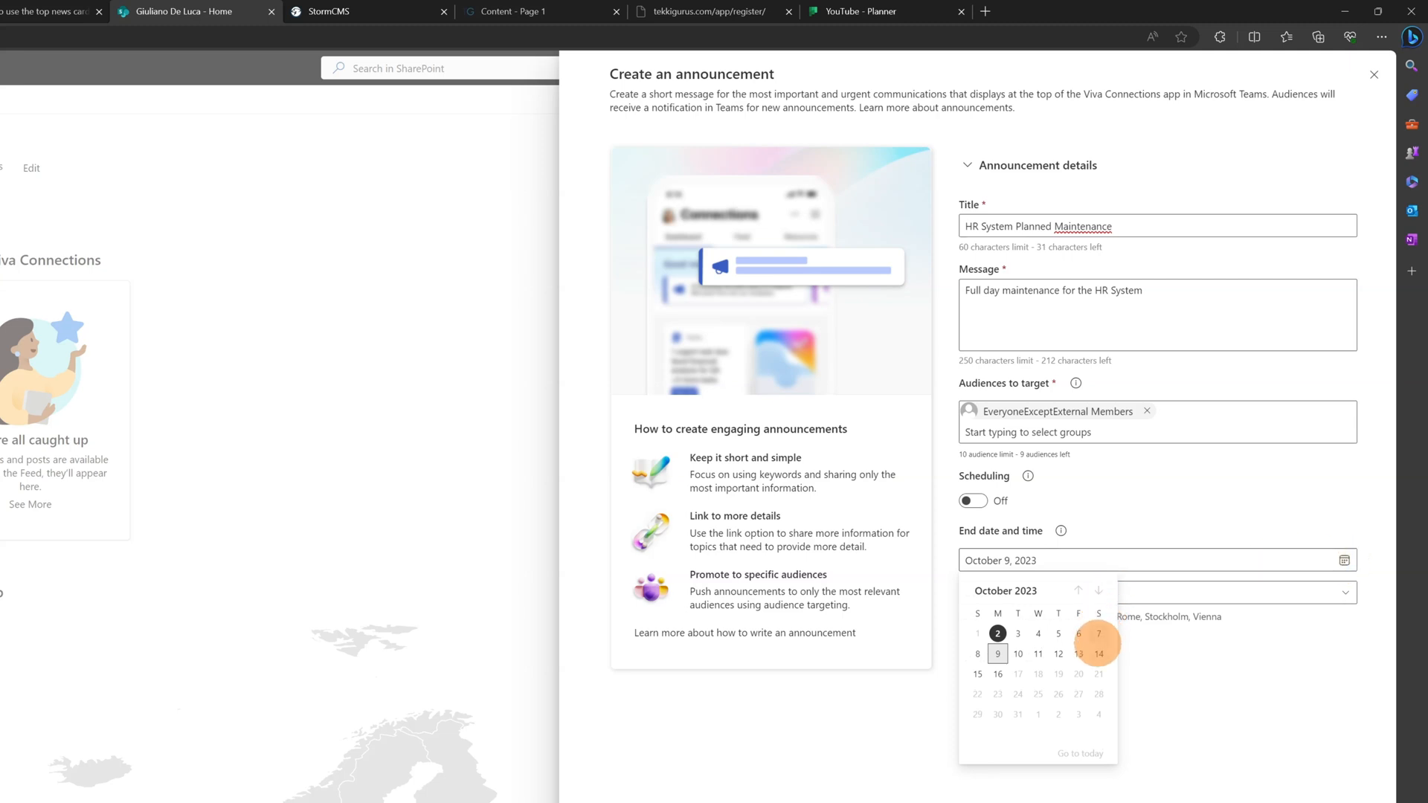
click(1077, 654)
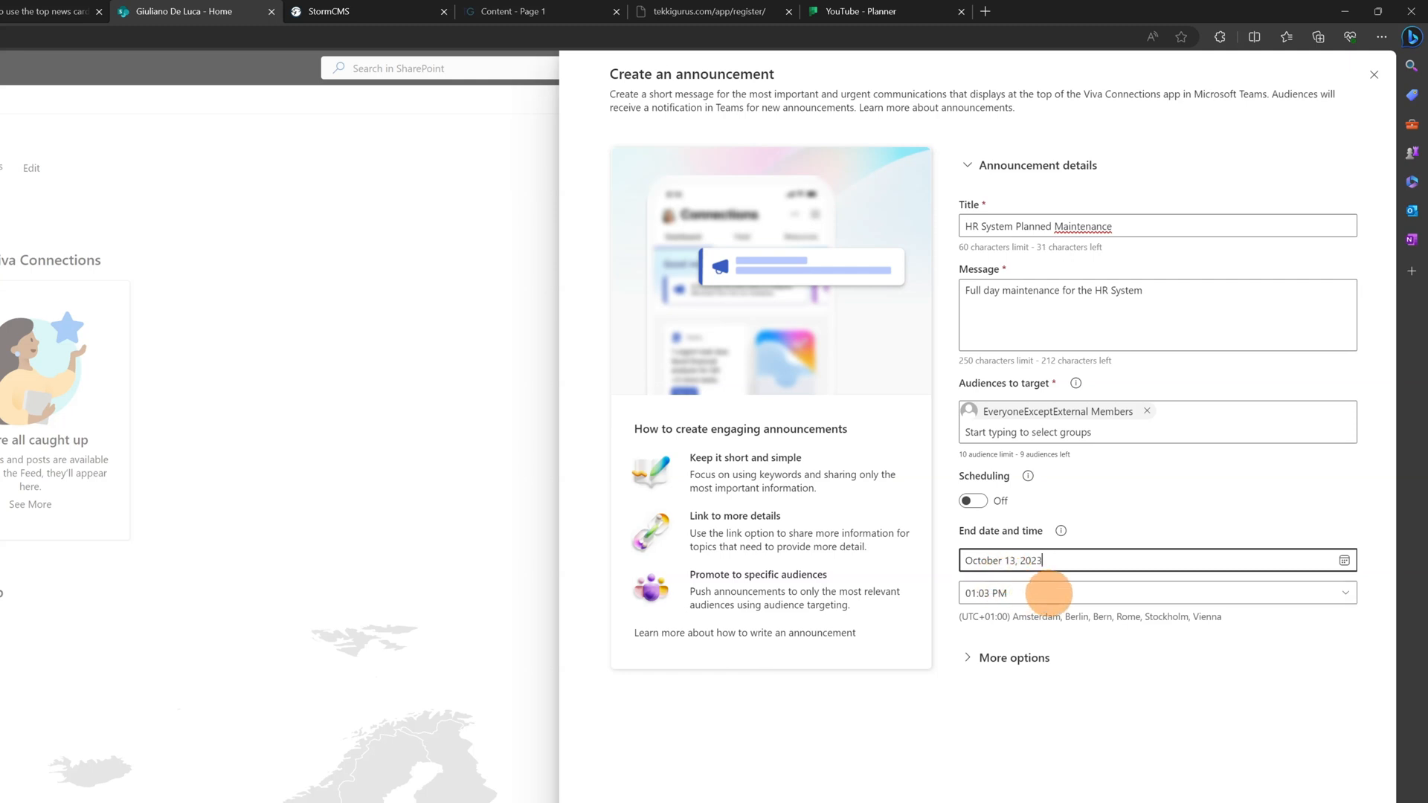
click(1013, 657)
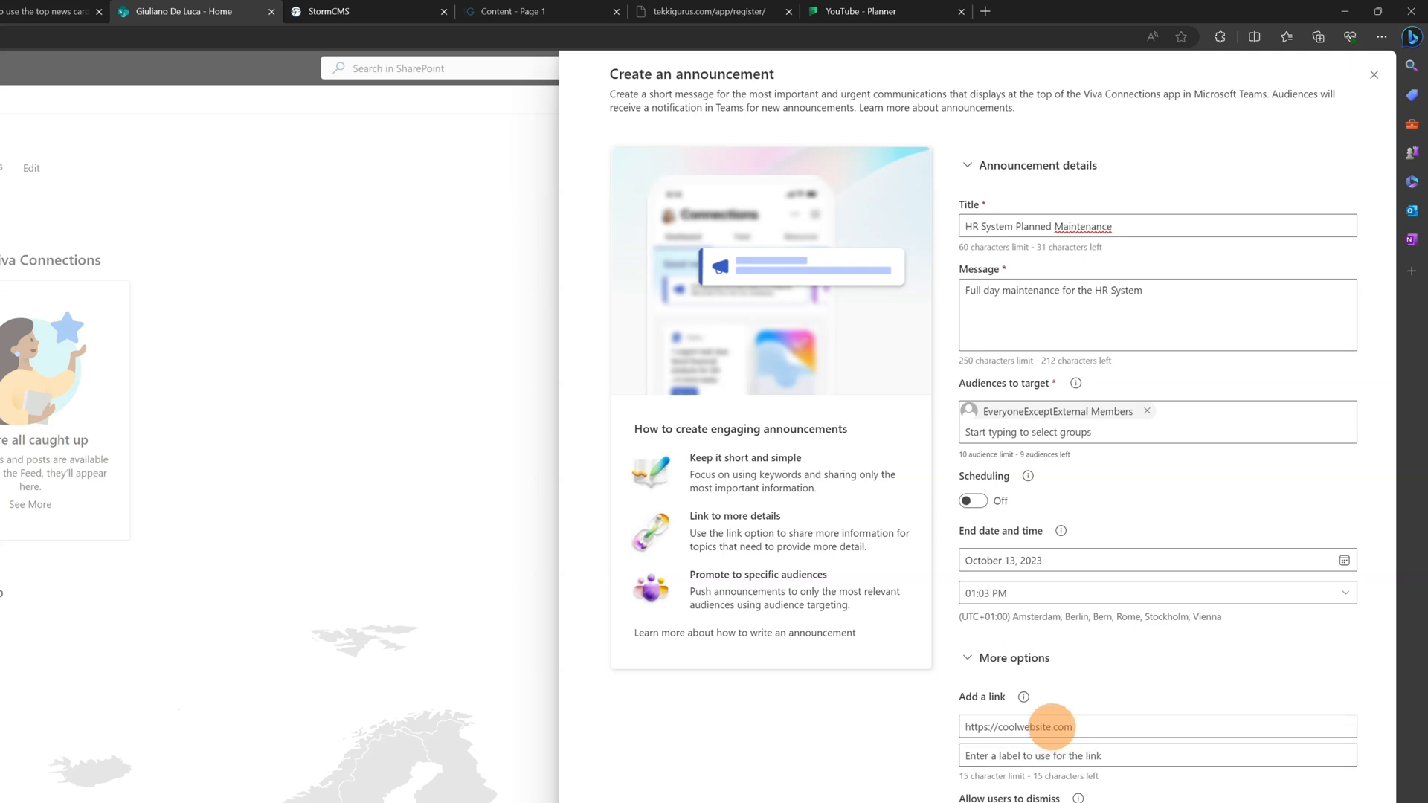
Step: Add the YouTube channel link labelled 'Click Here', leaving Allow users to dismiss off
click(1093, 725)
text(Click Here)
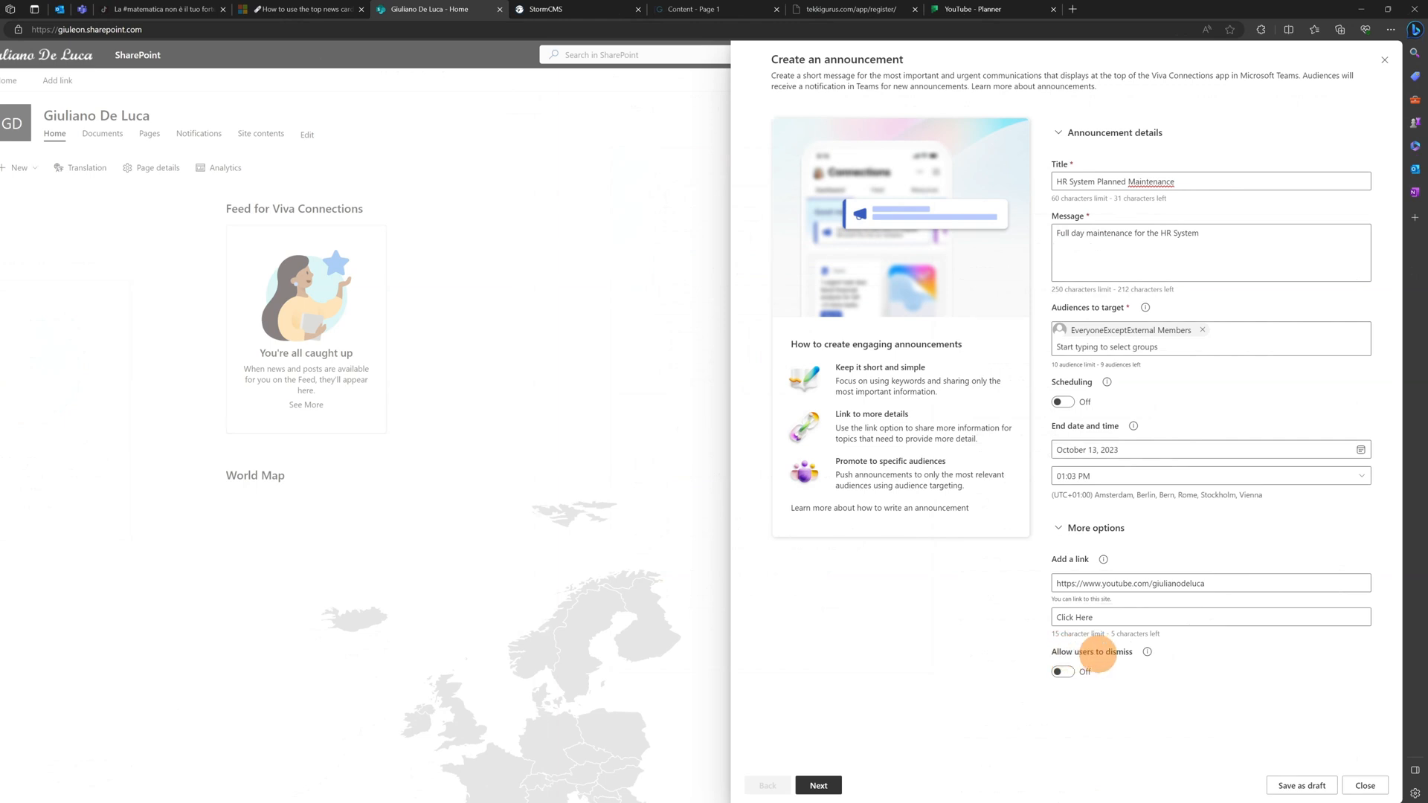
mouse_move(1114, 660)
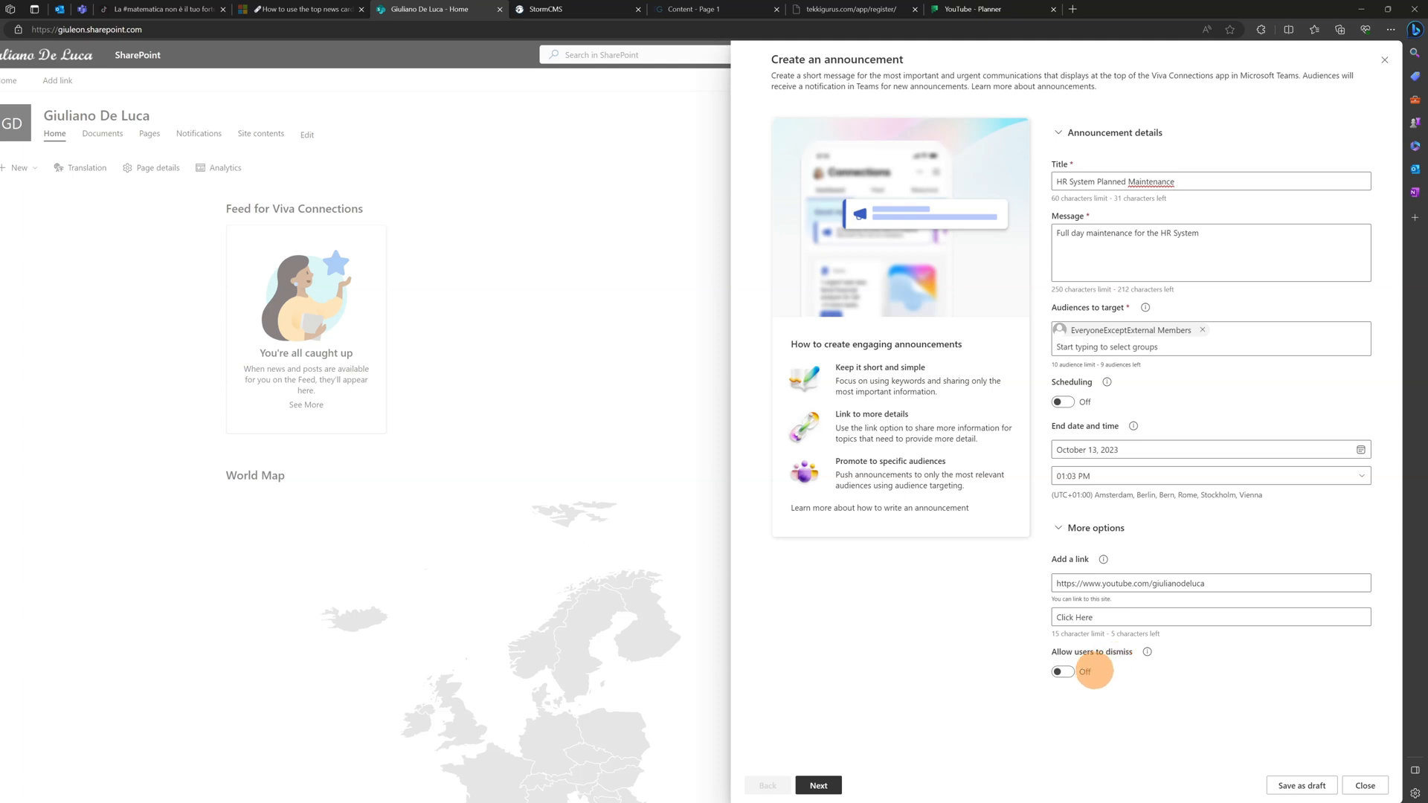
mouse_move(1111, 669)
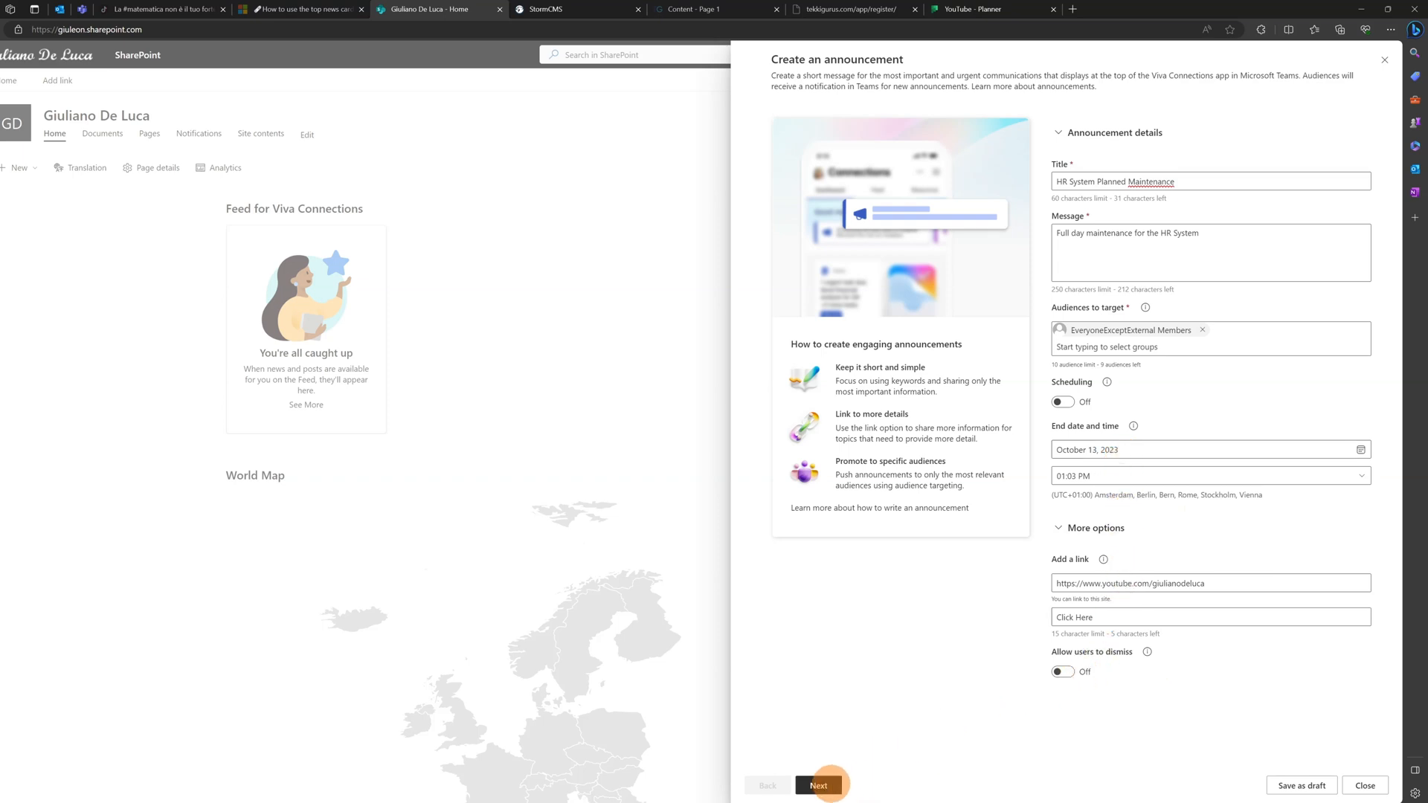
Step: Review the announcement details and send it, reaching the success confirmation
click(816, 785)
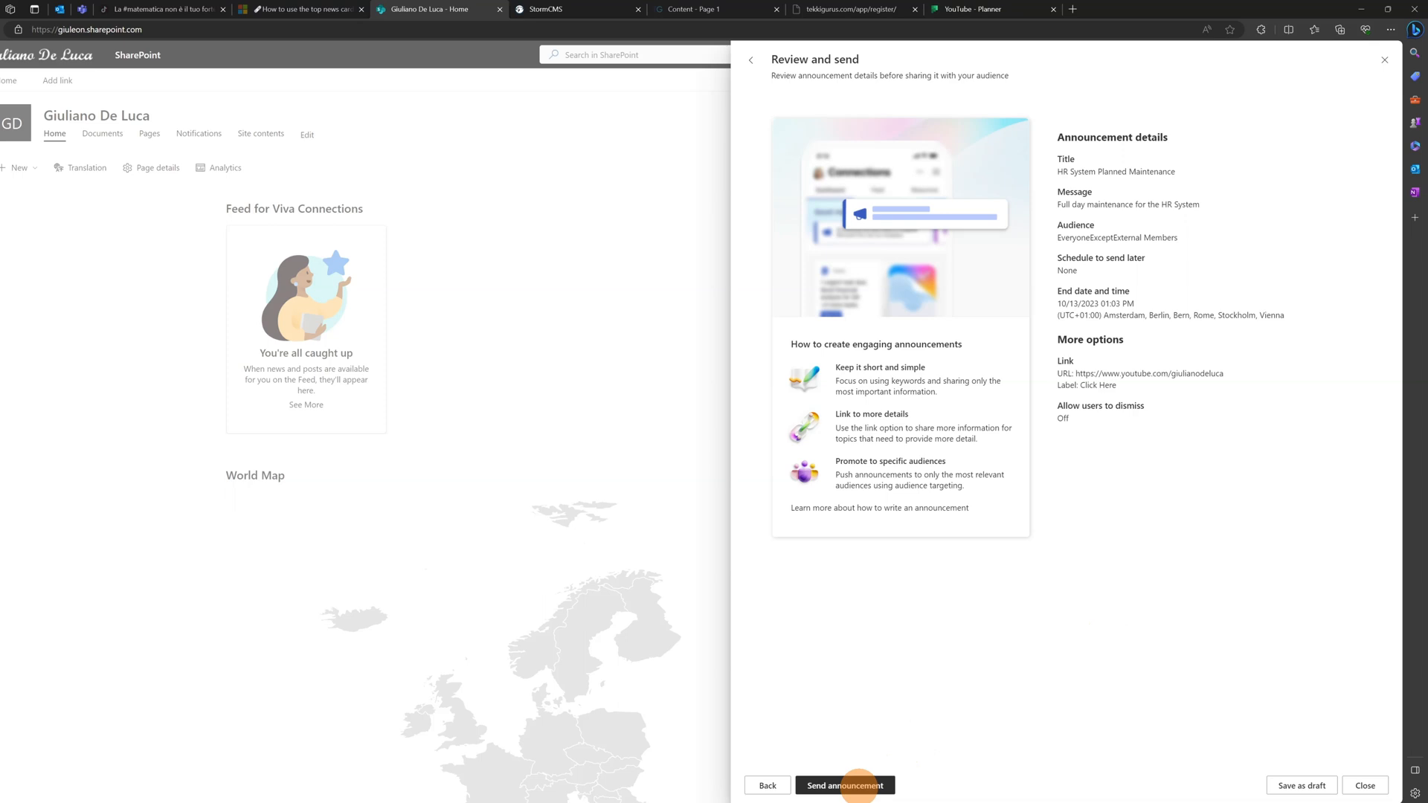
click(843, 785)
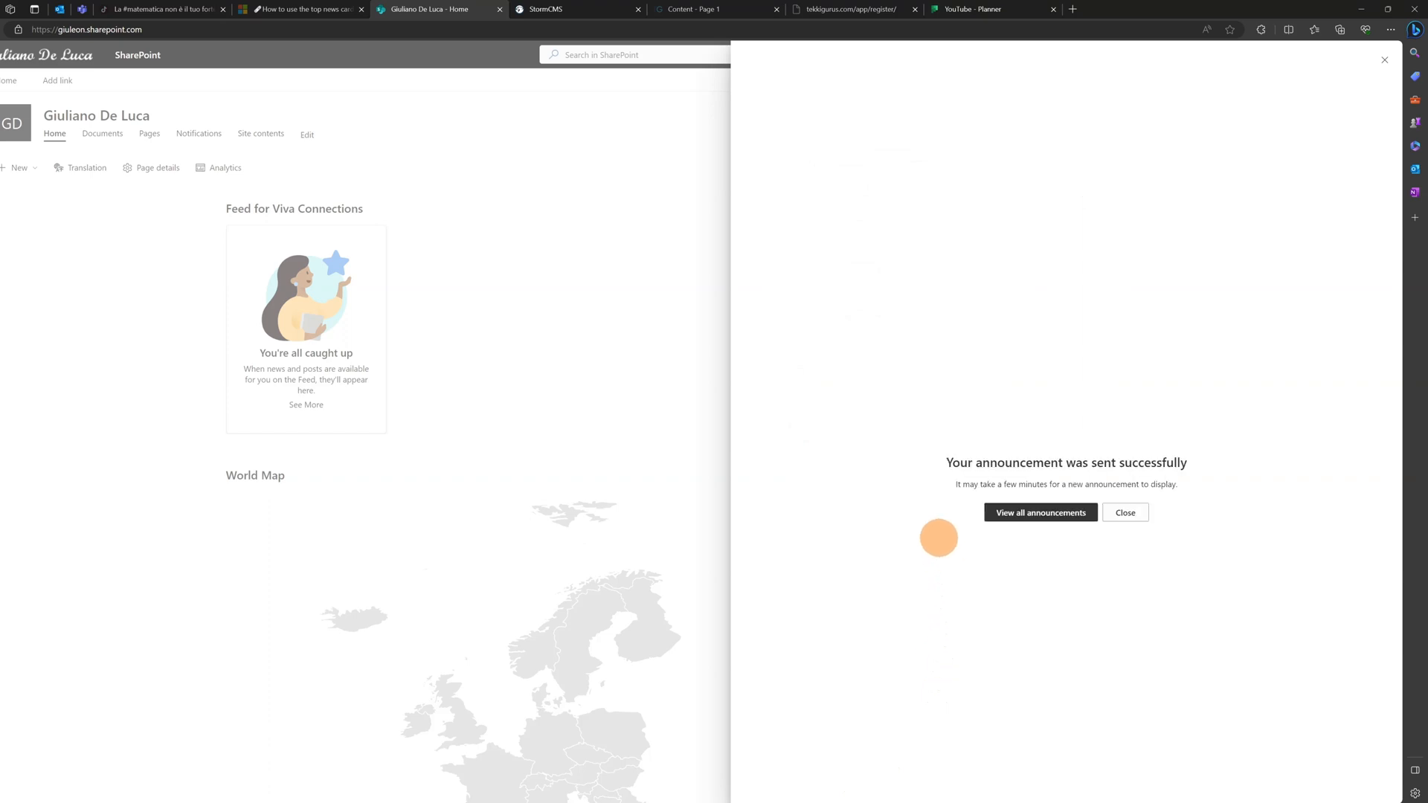
Step: Show the full Announcements management page listing HR System Planned Maintenance as Active
click(1124, 513)
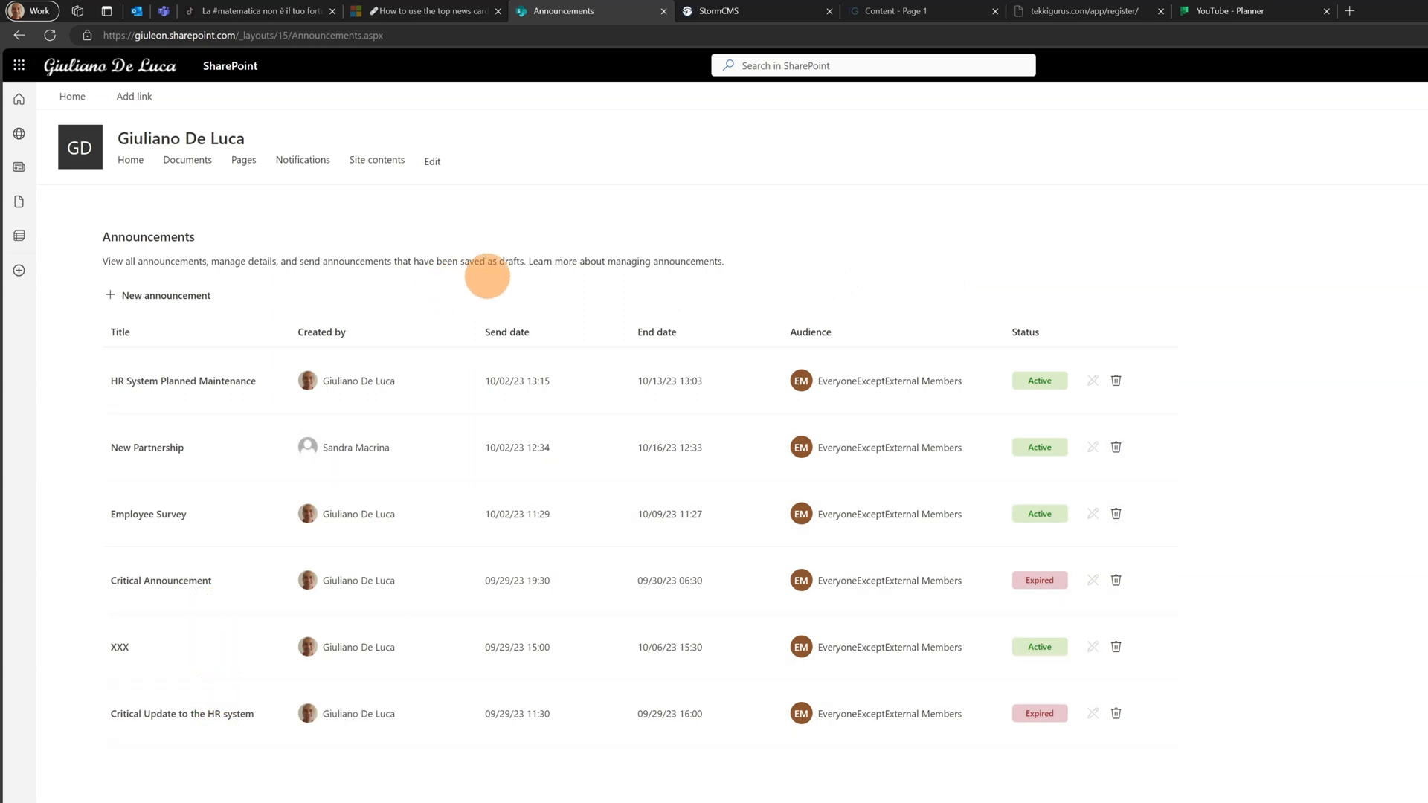
mouse_move(556, 281)
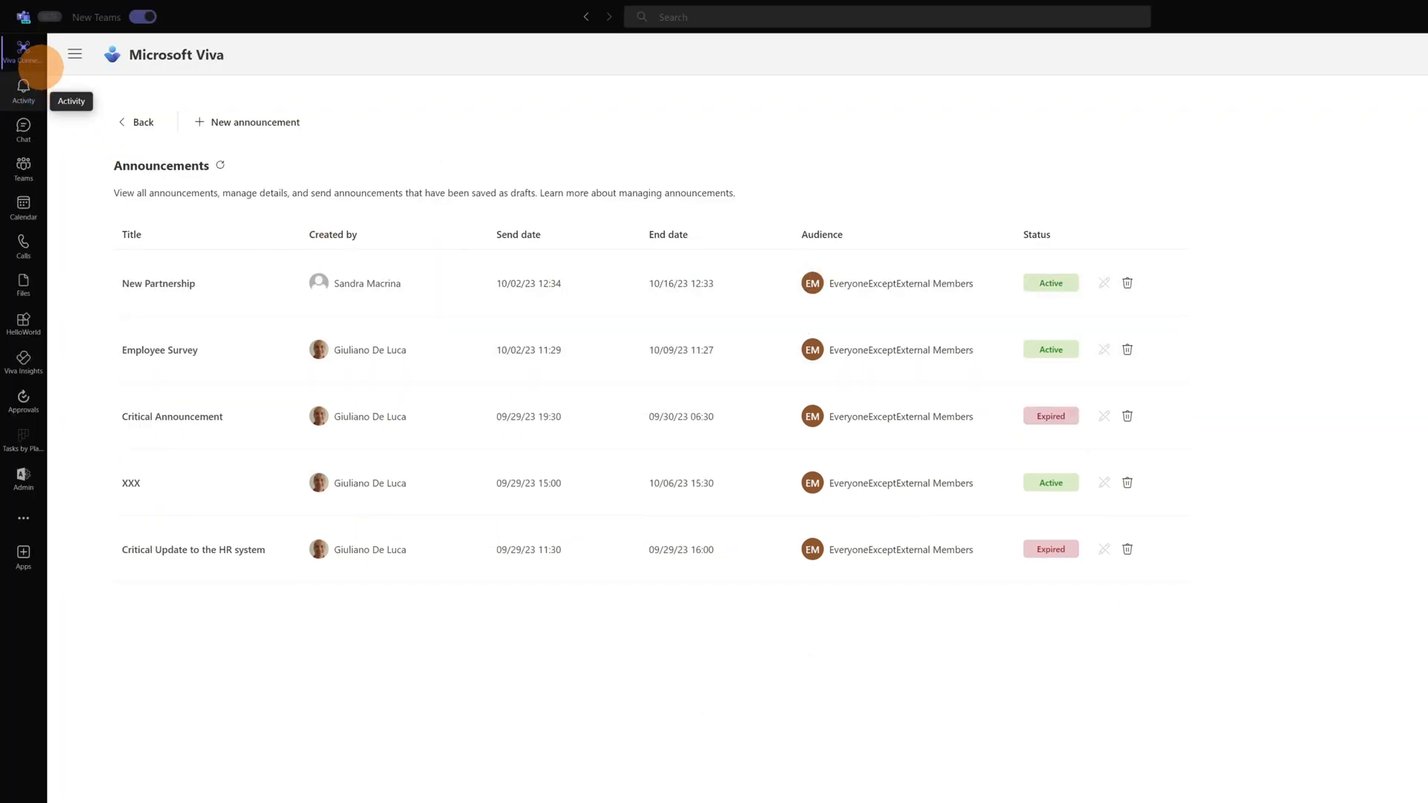
Step: Return to the Viva Connections app in Teams and show its Announcements list via the ... menu
click(23, 55)
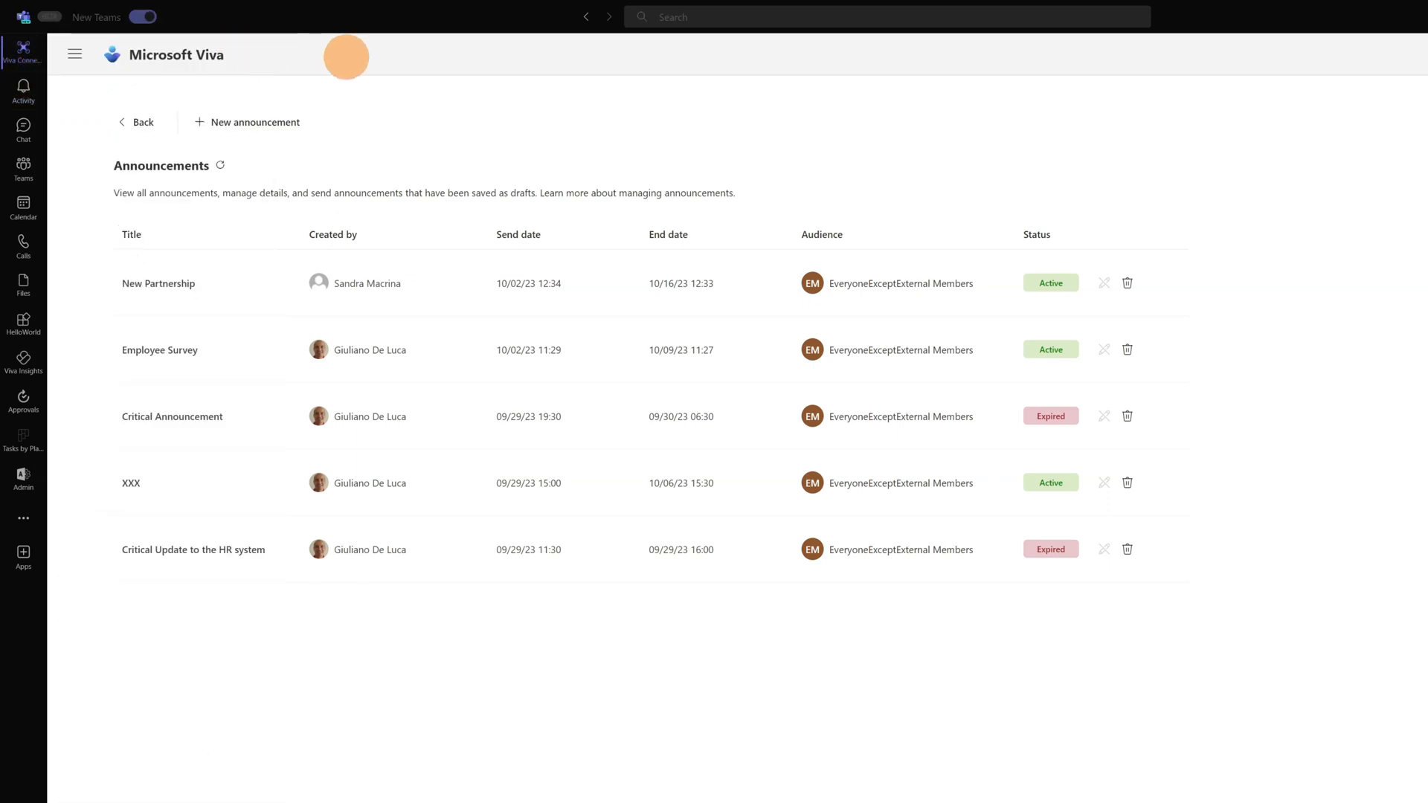
click(22, 168)
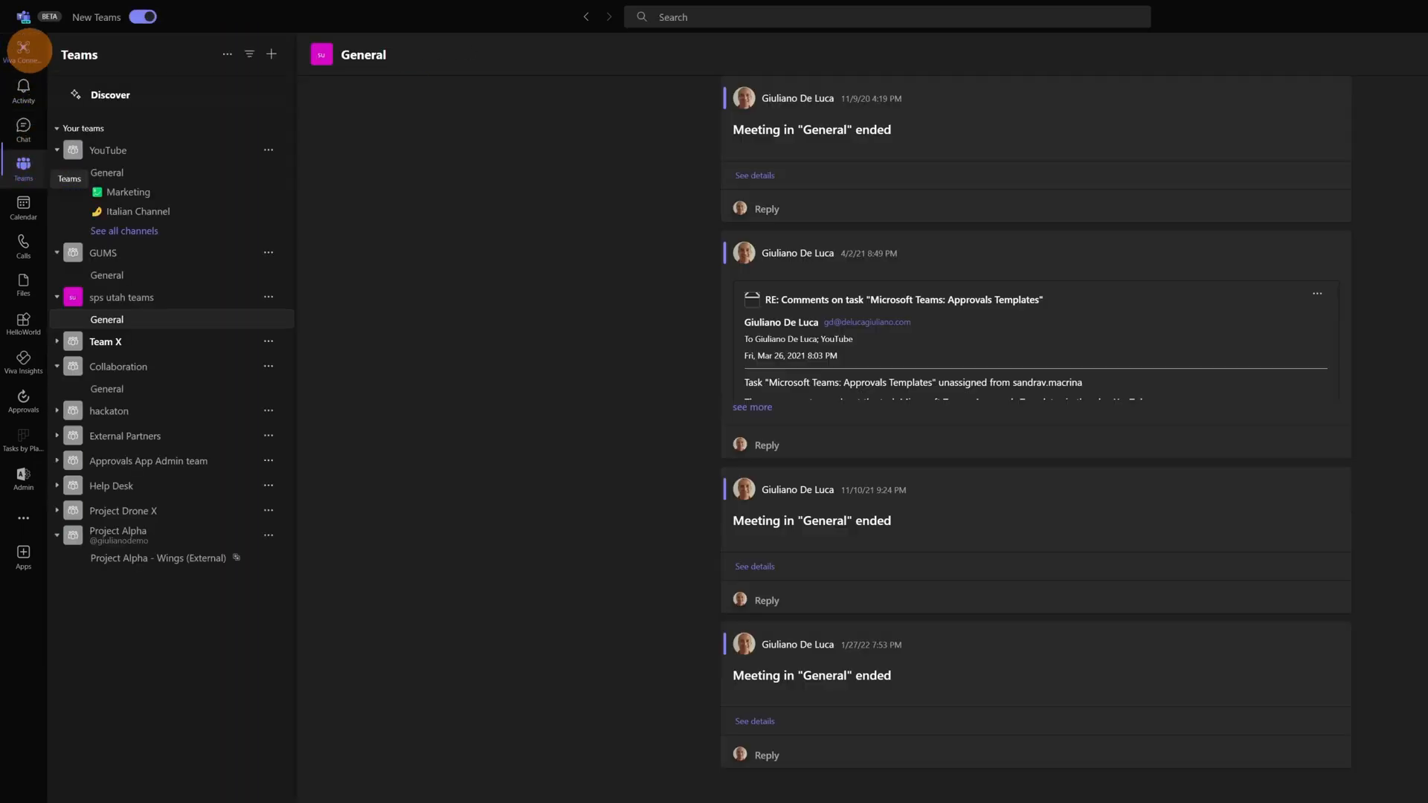
click(22, 50)
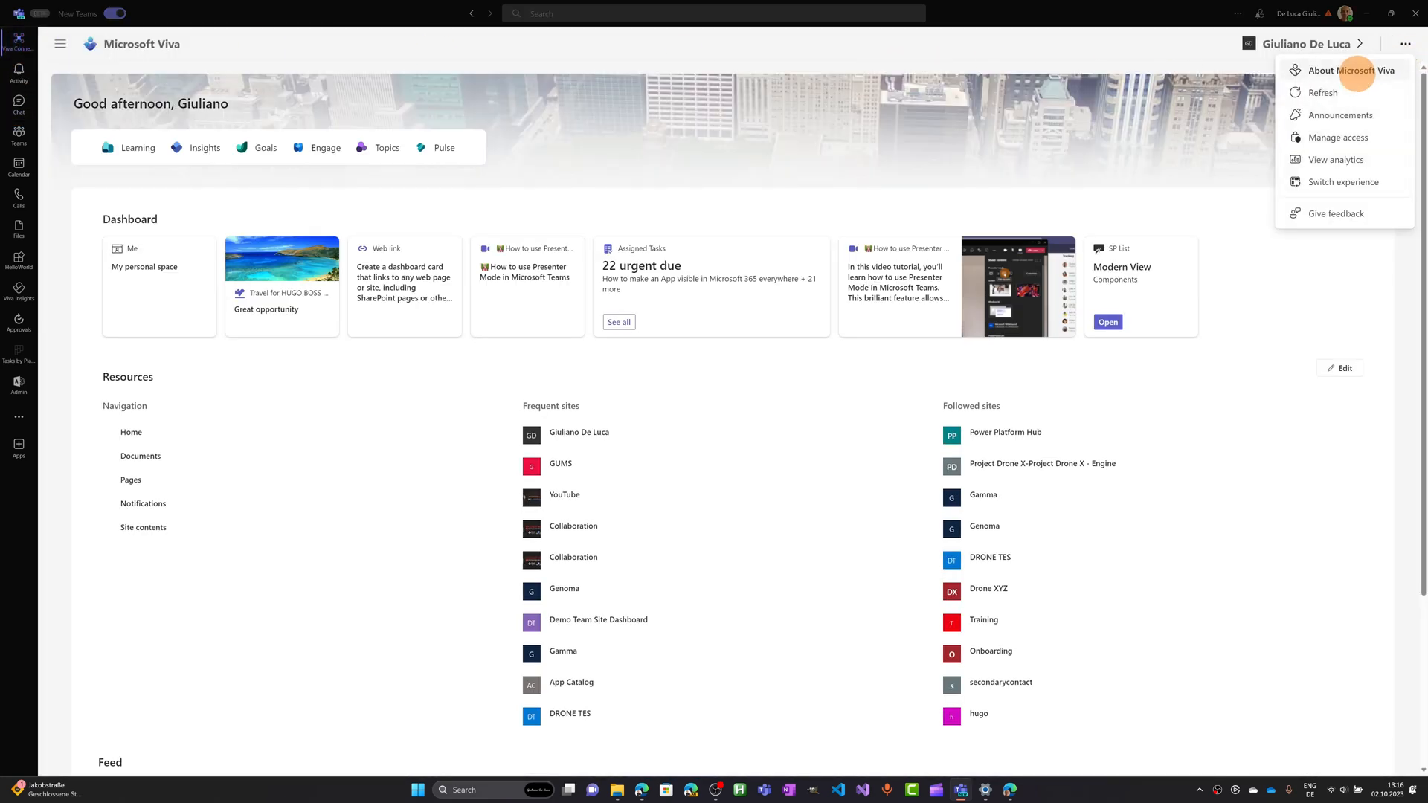
mouse_move(1340, 115)
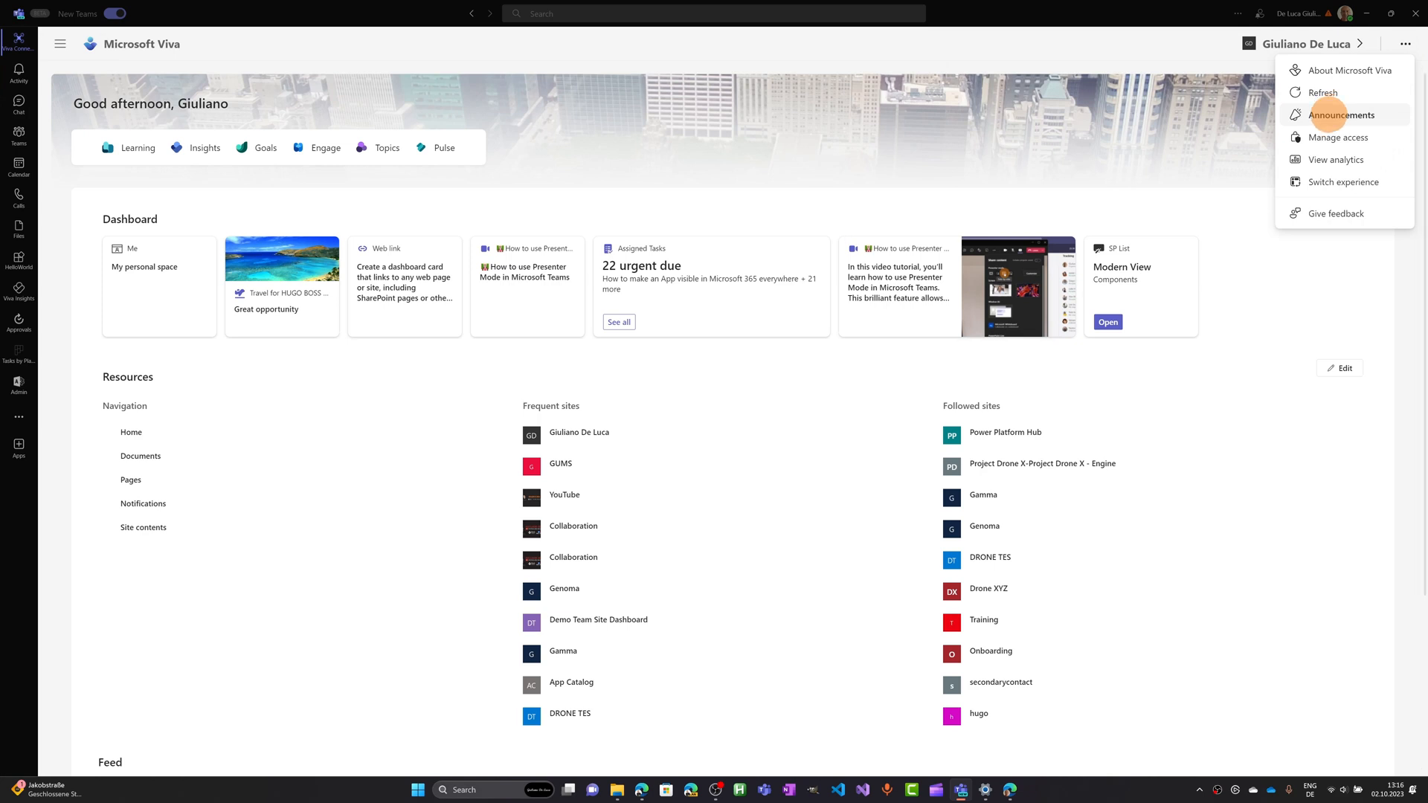
click(1341, 114)
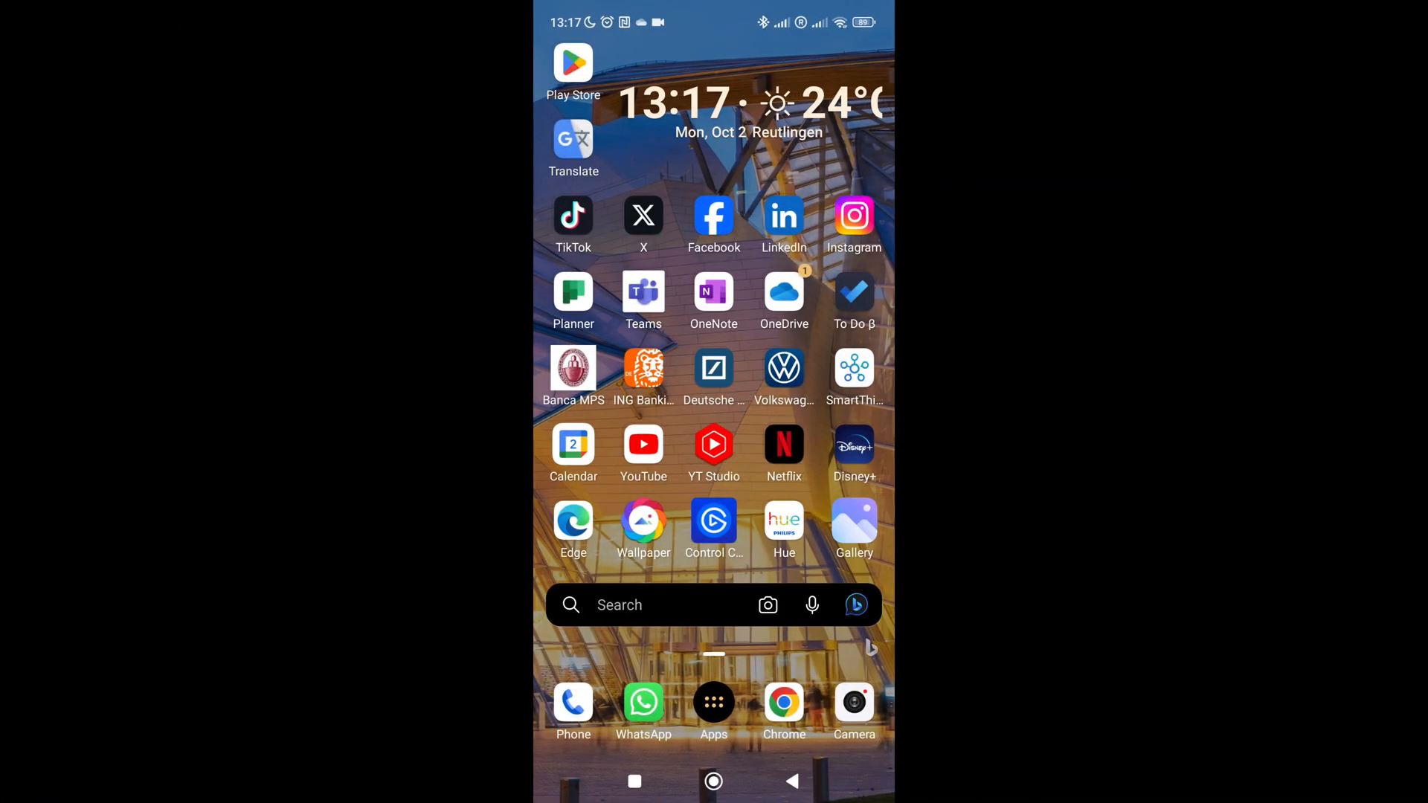
Step: On the phone, read the HR System Planned Maintenance announcement in Teams and dismiss it
click(643, 301)
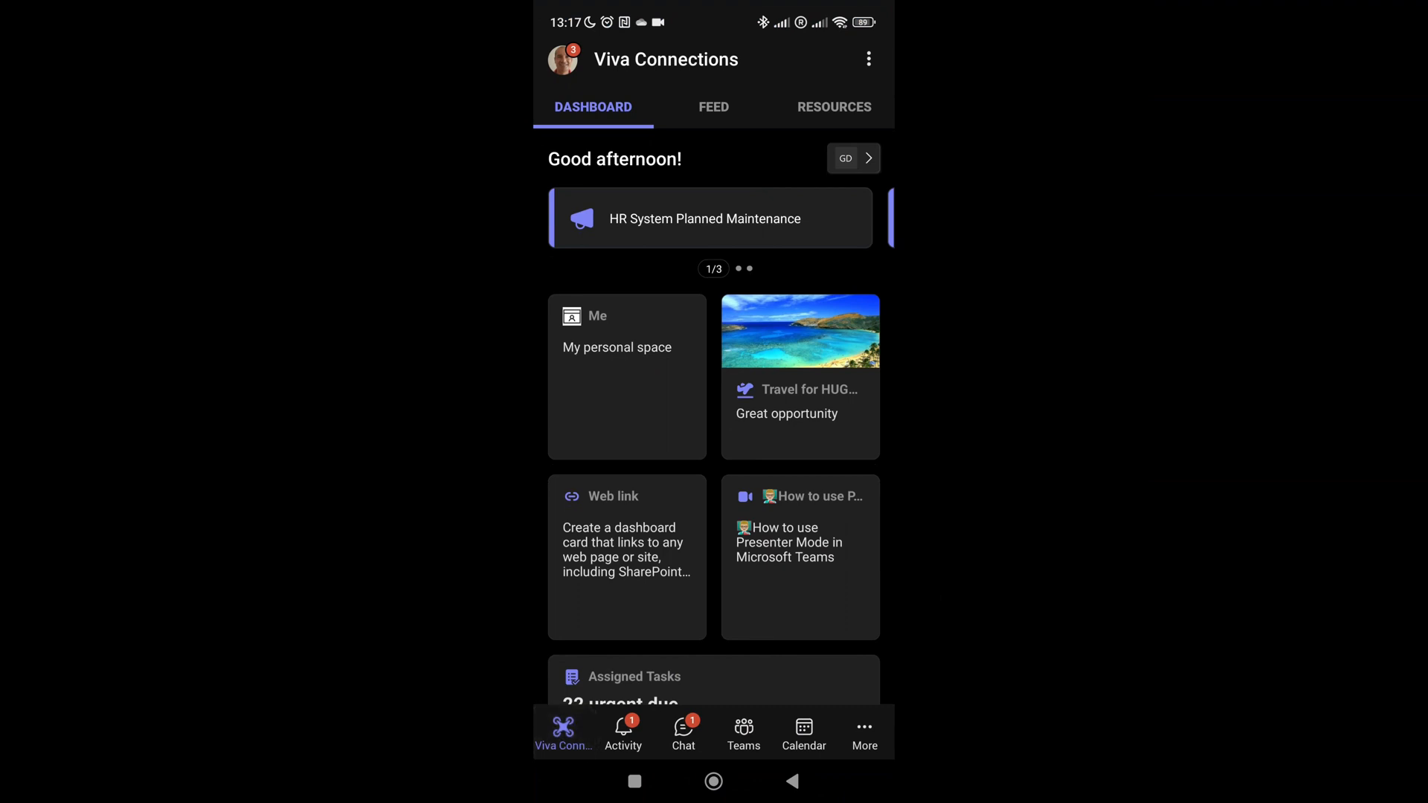
click(711, 217)
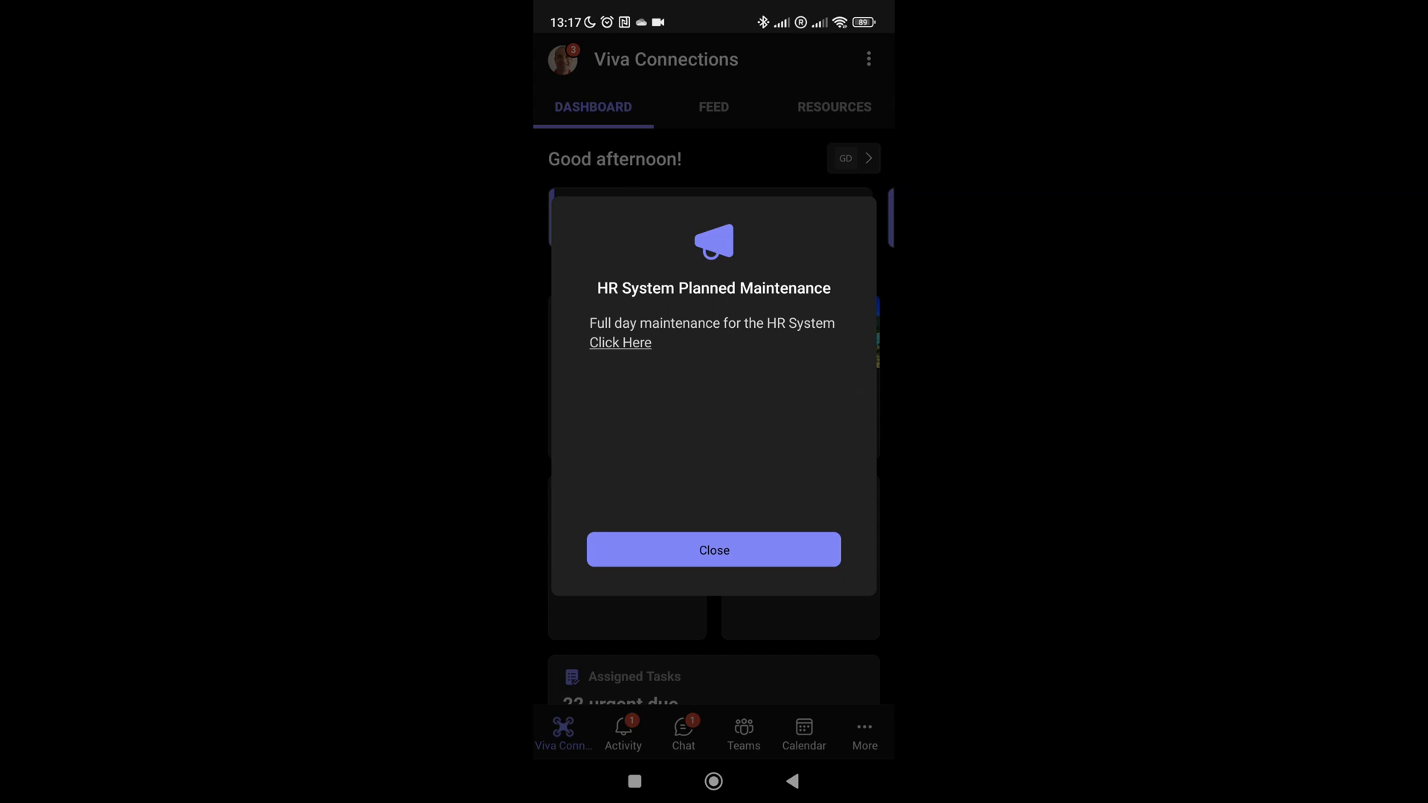
click(712, 549)
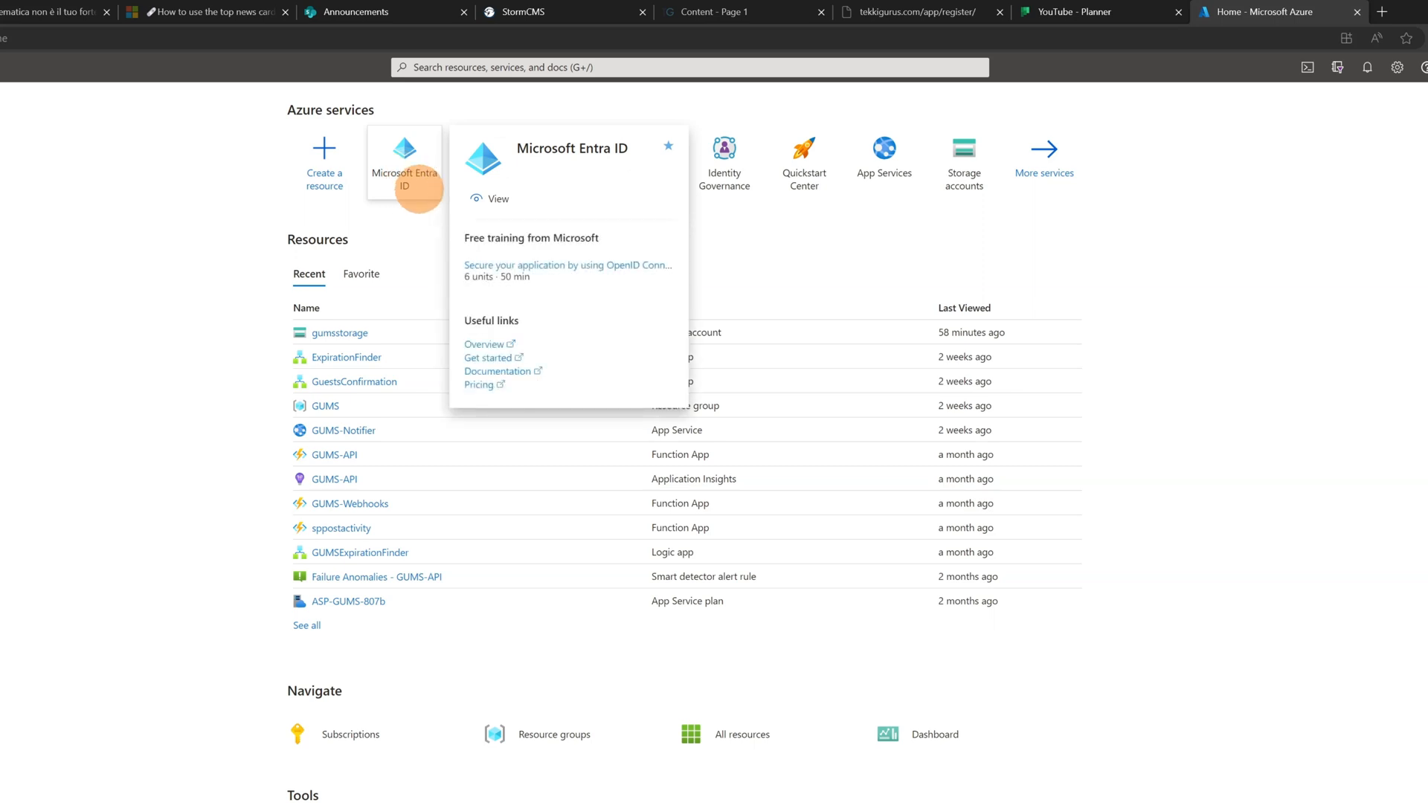
Step: Go to Microsoft Entra ID and show the tenant's Groups list
click(405, 160)
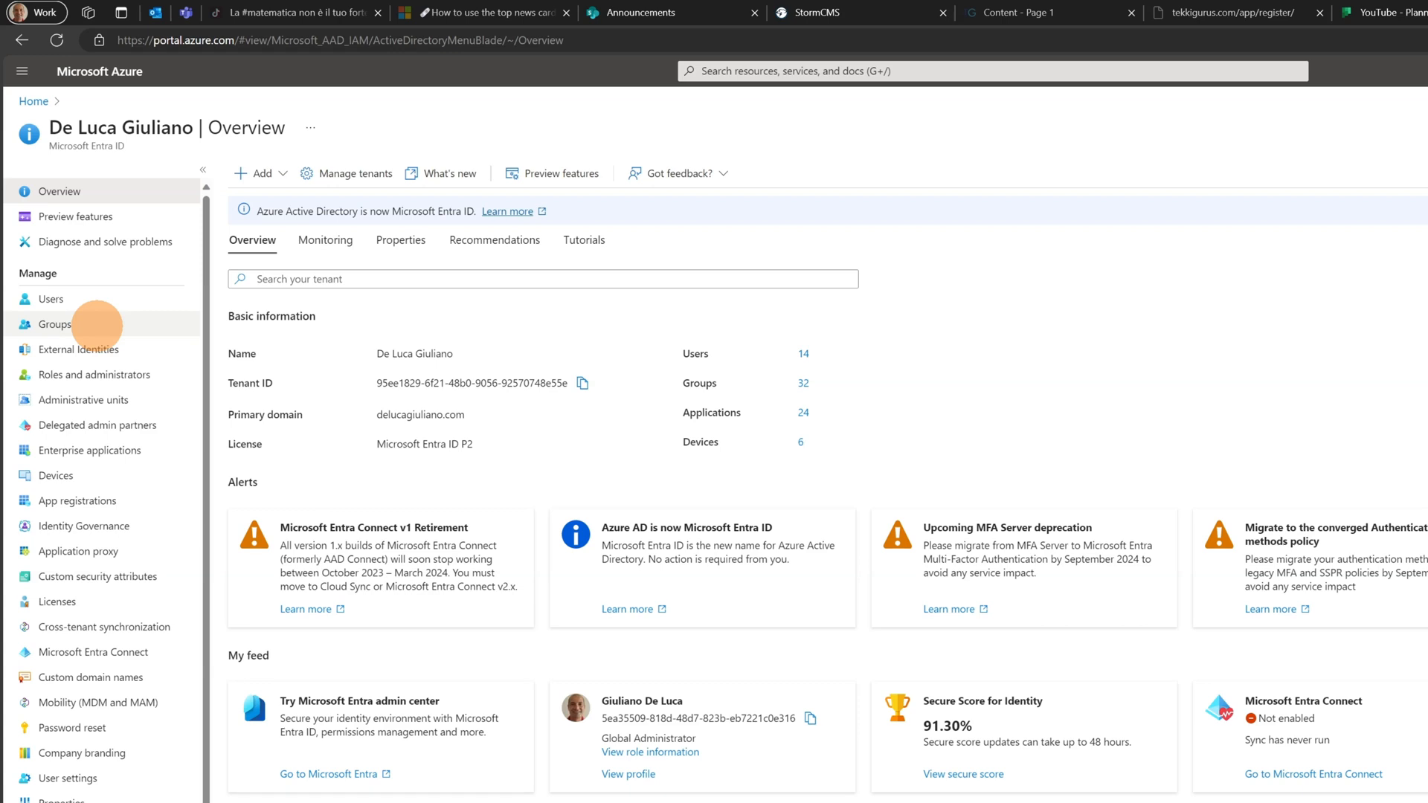
click(53, 323)
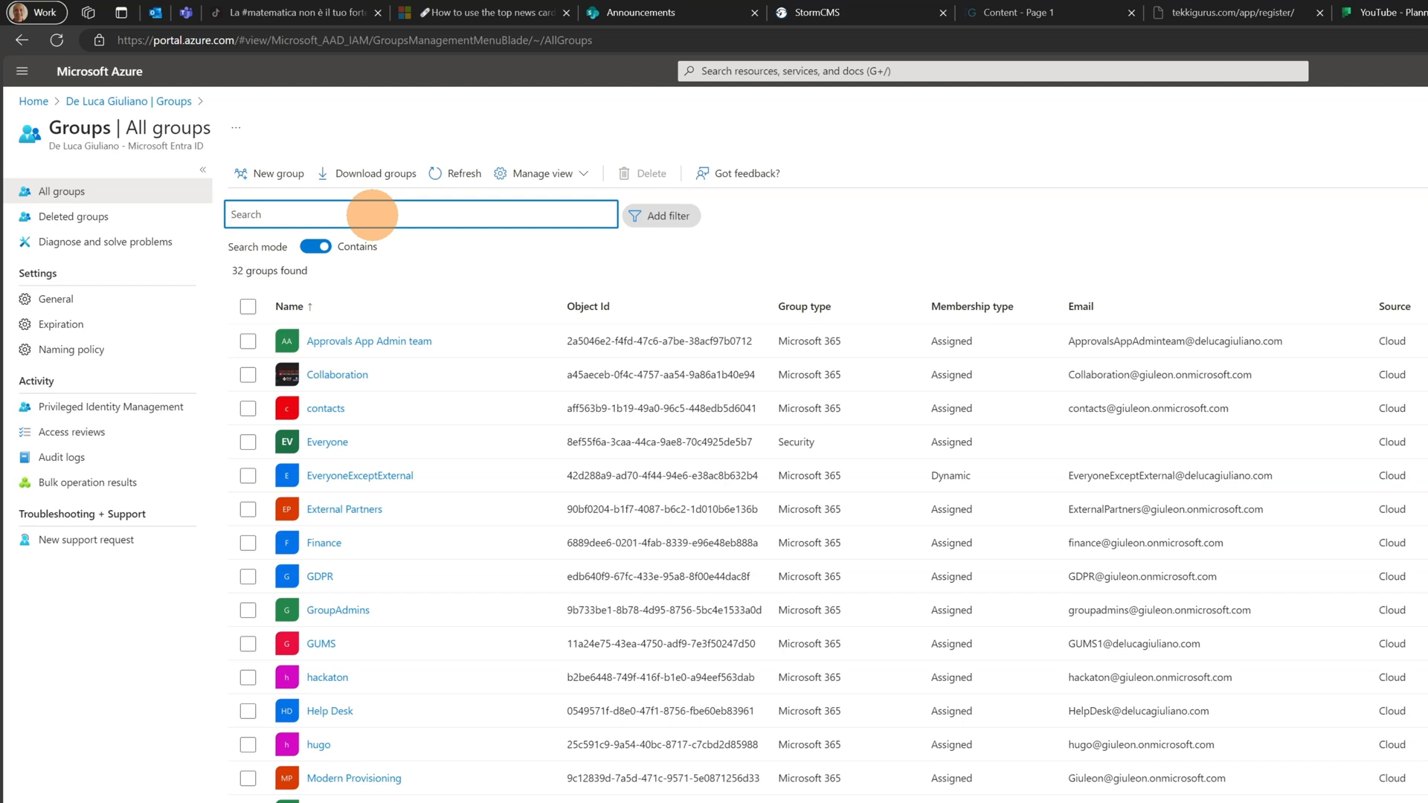
Step: Find the EveryoneExceptExternal group by searching 'every' and display its dynamic membership rules
text(every)
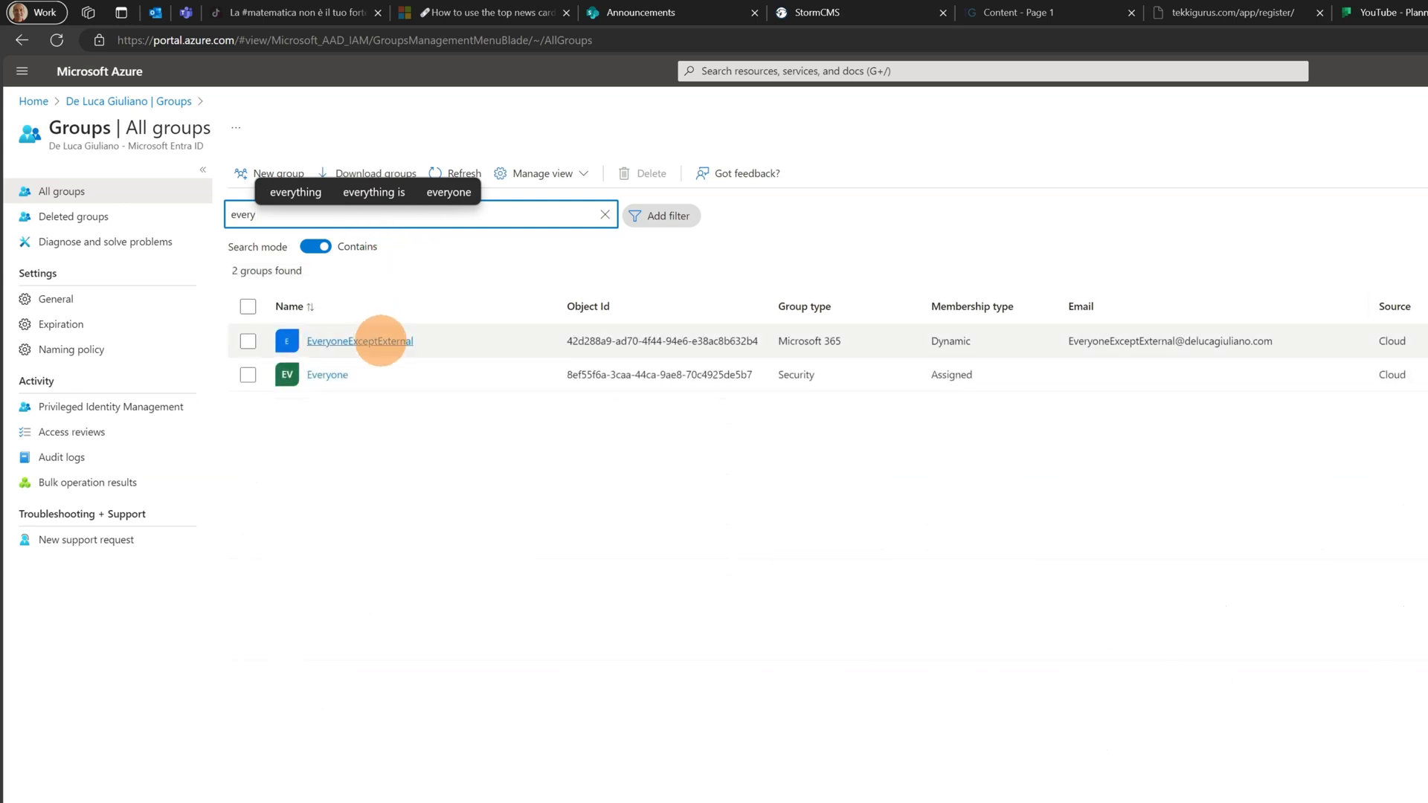
click(360, 340)
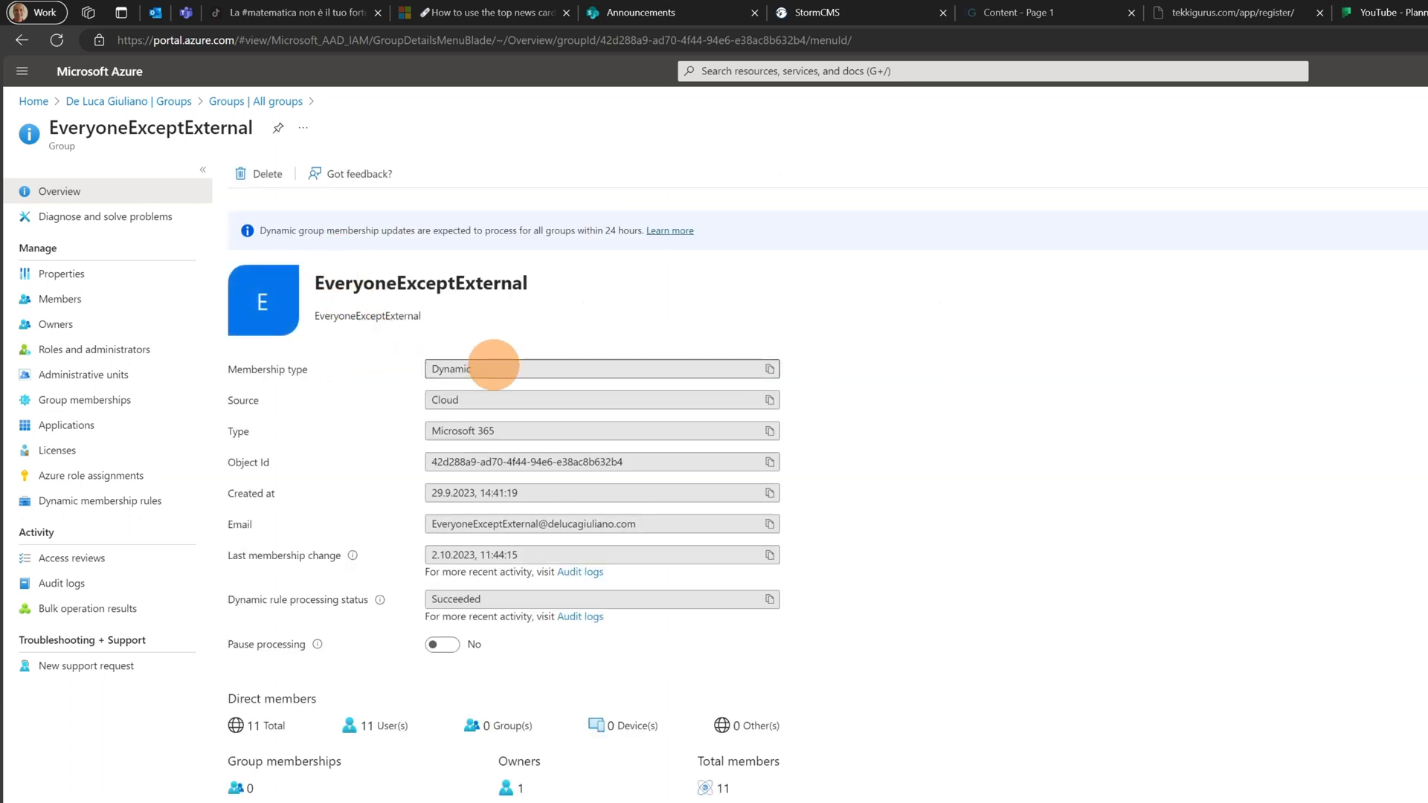
double_click(451, 369)
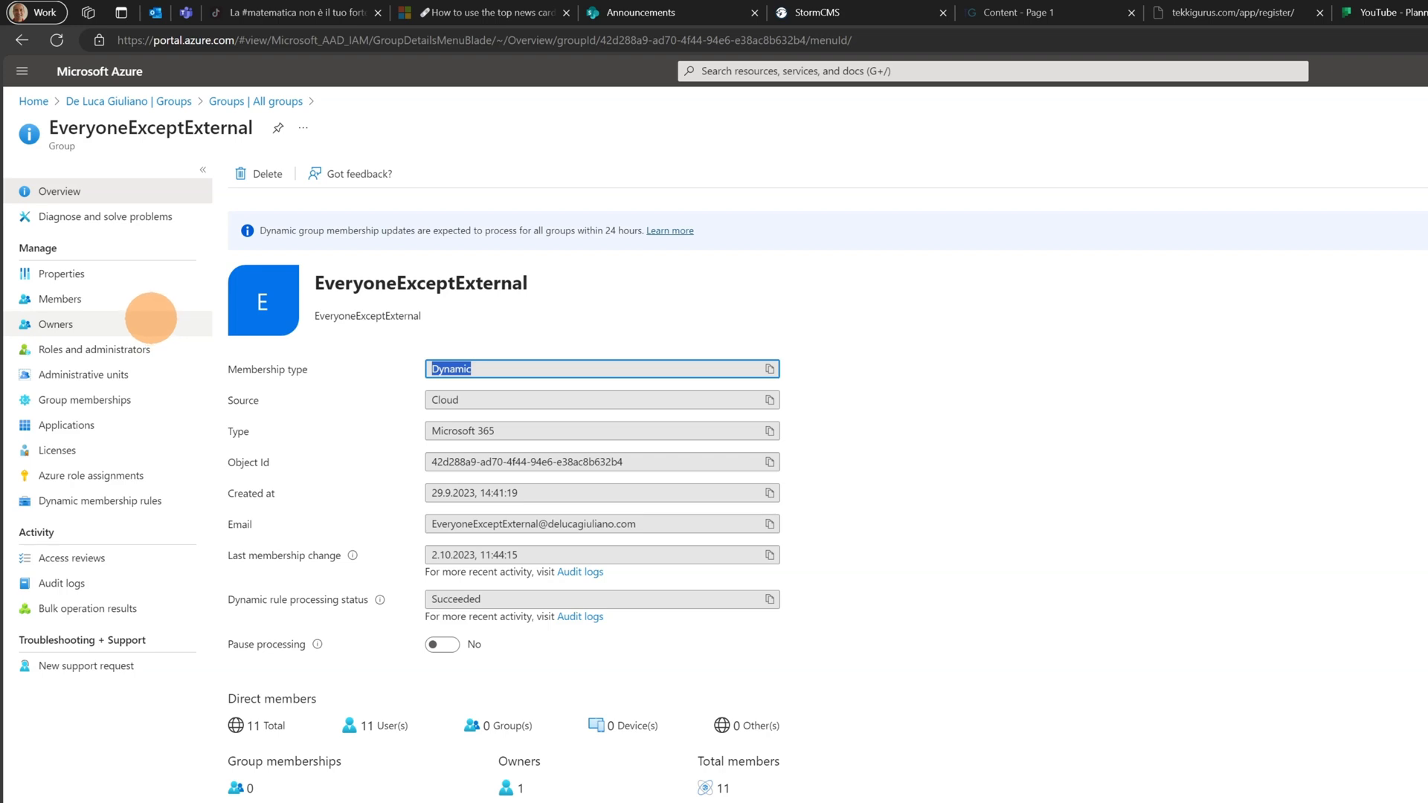
mouse_move(100, 501)
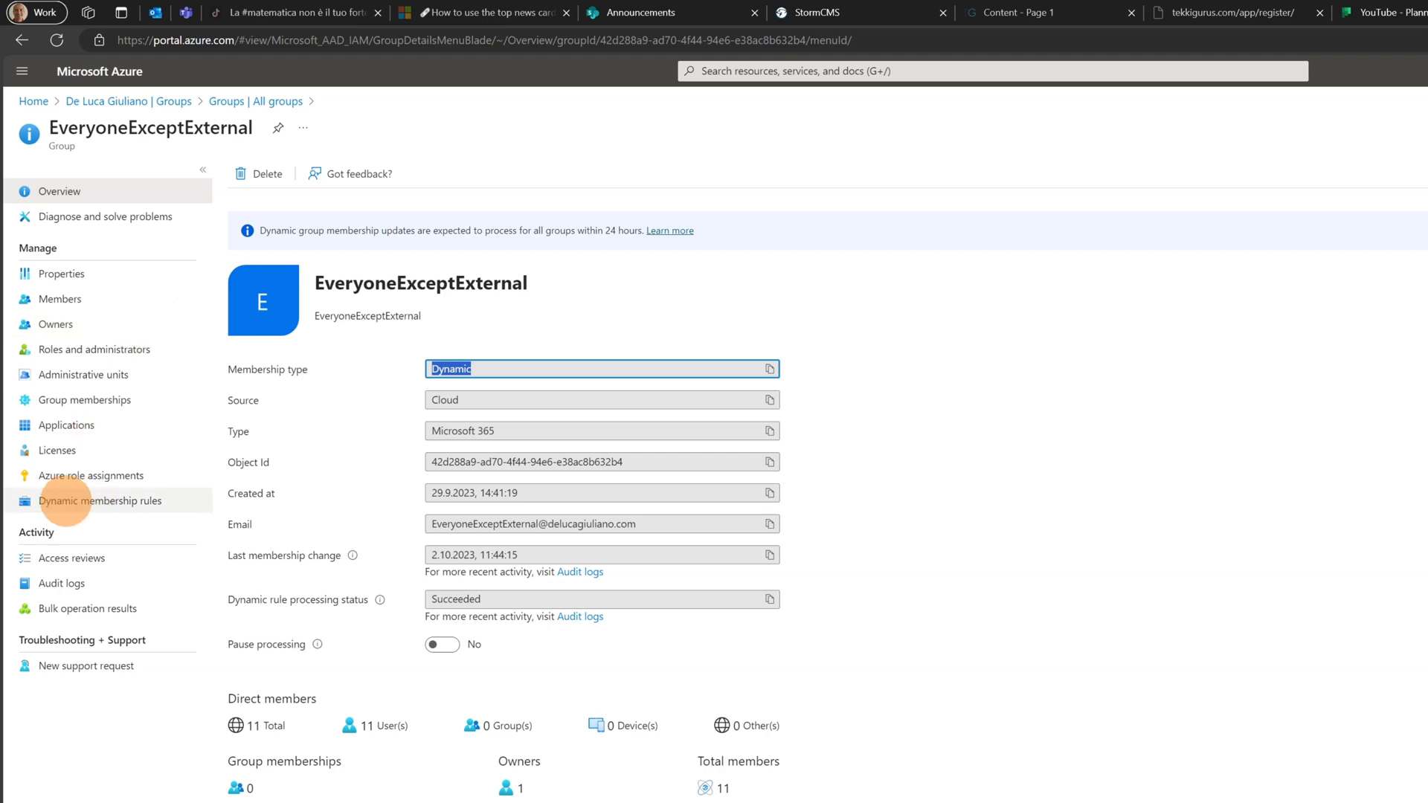
click(101, 501)
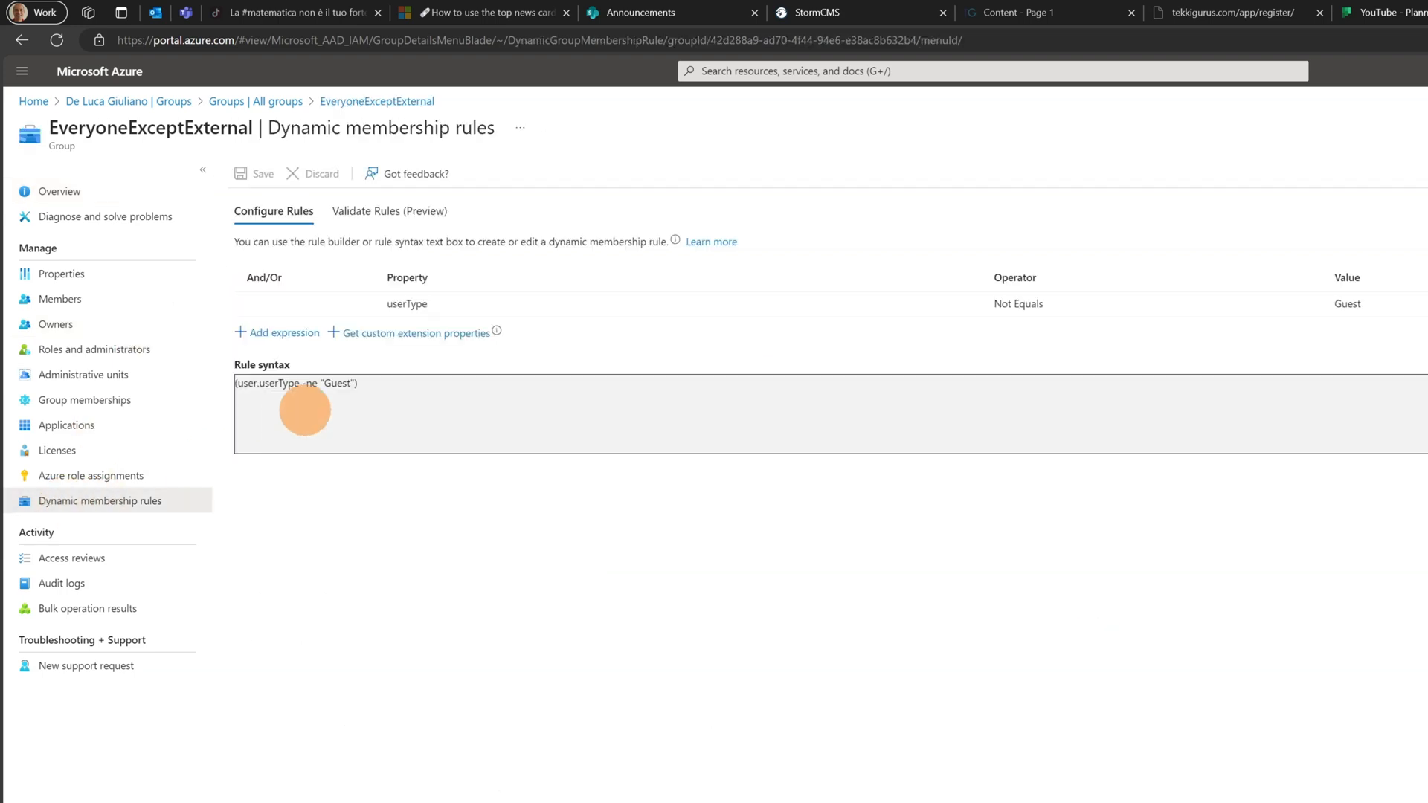
double_click(294, 382)
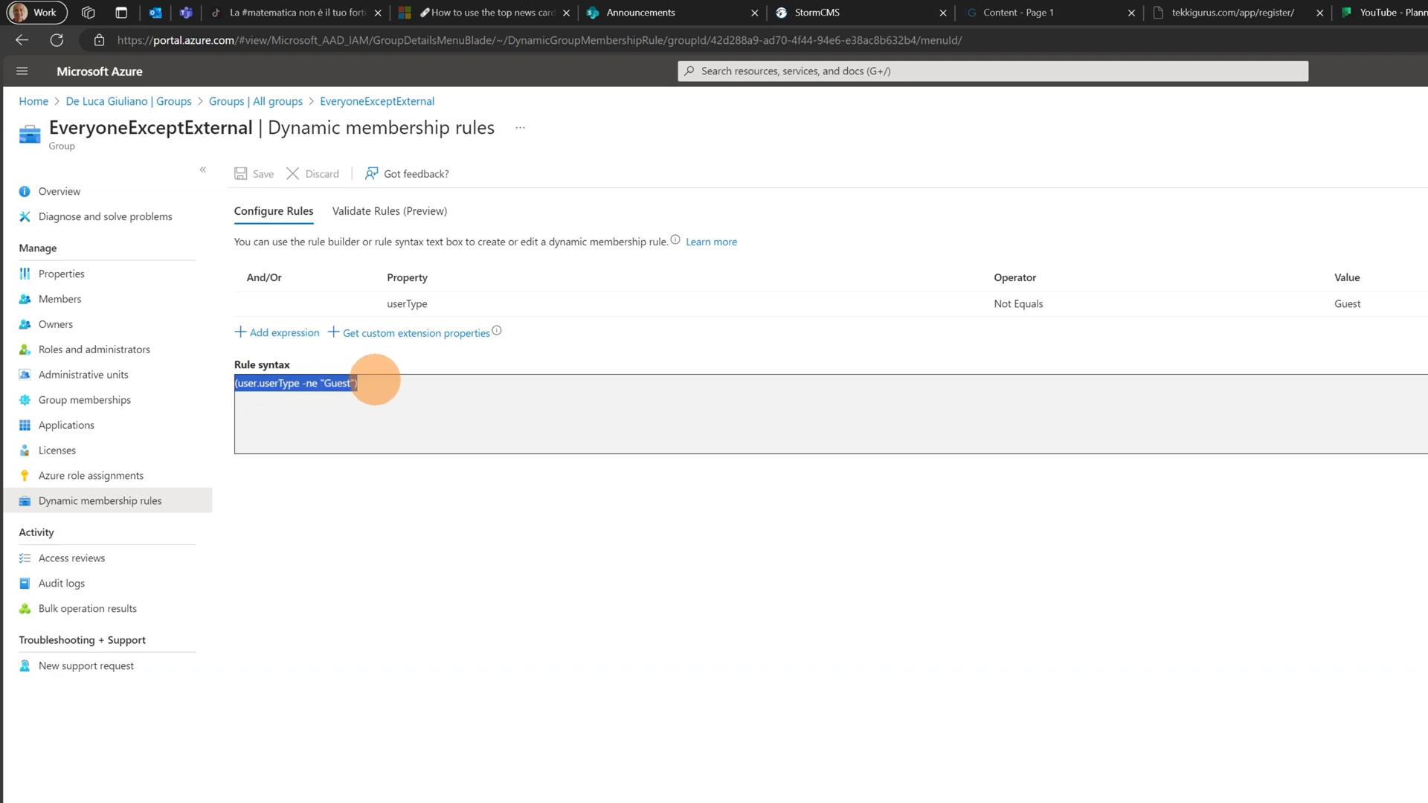
mouse_move(394, 369)
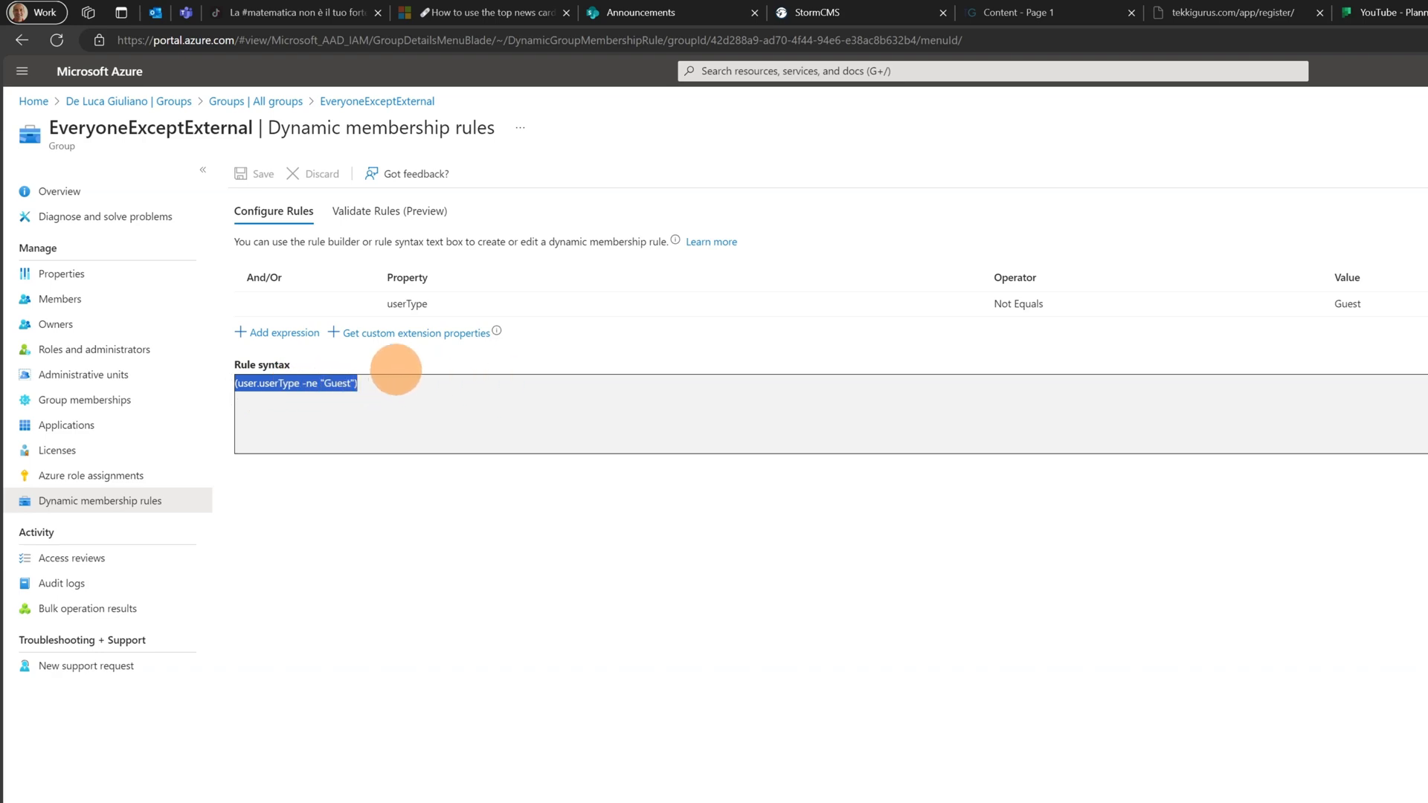